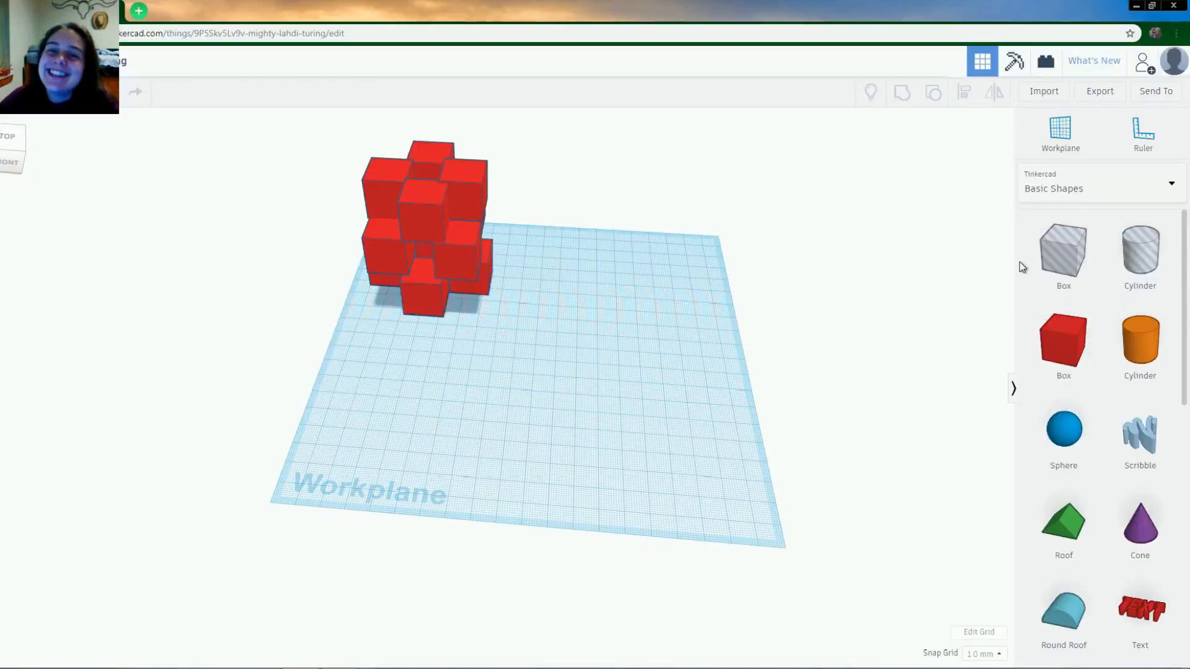
mouse_move(789, 385)
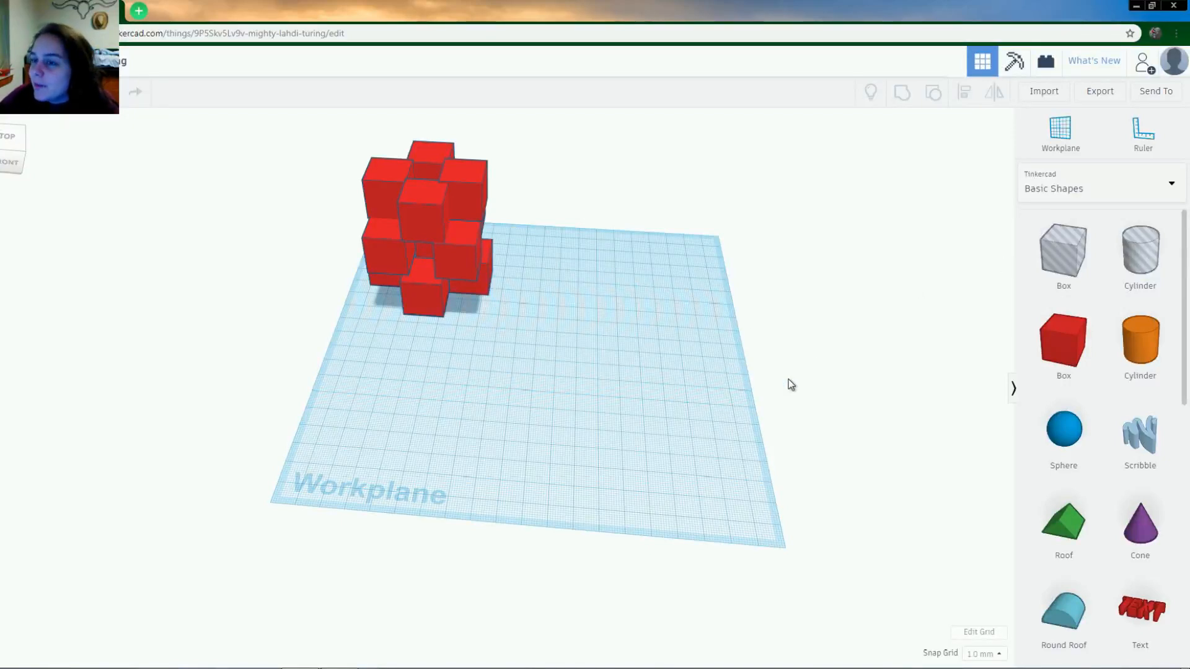
Step: Browse the shape categories and place two separate red boxes on the workplane
left_click(425, 220)
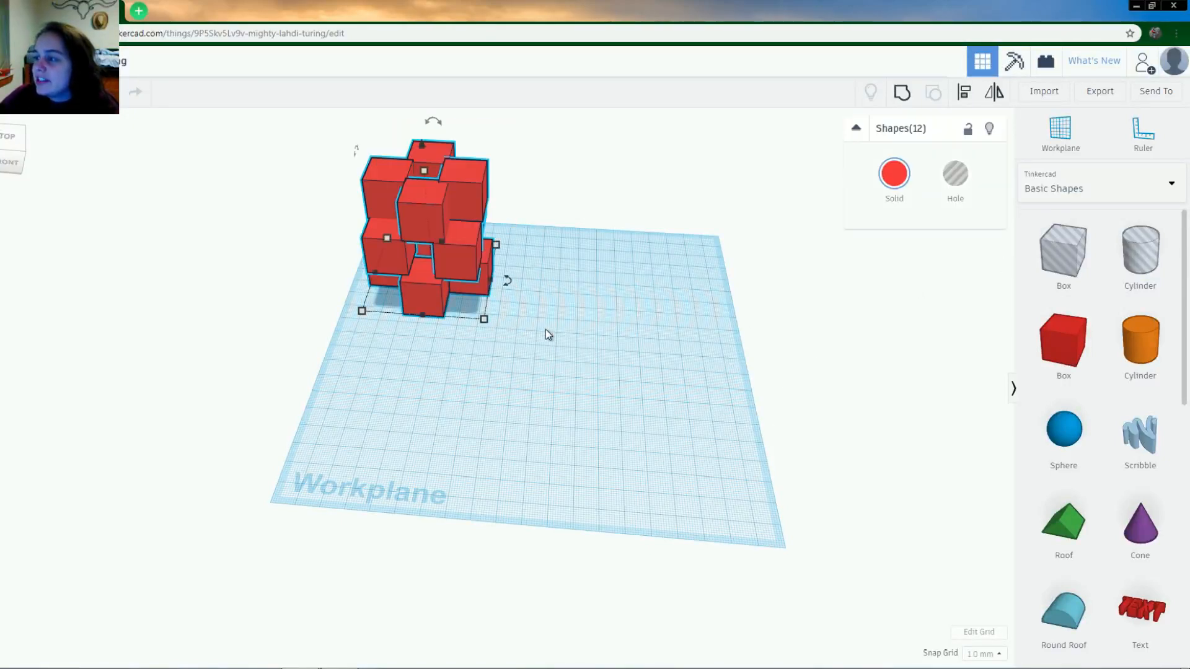
left_click(394, 447)
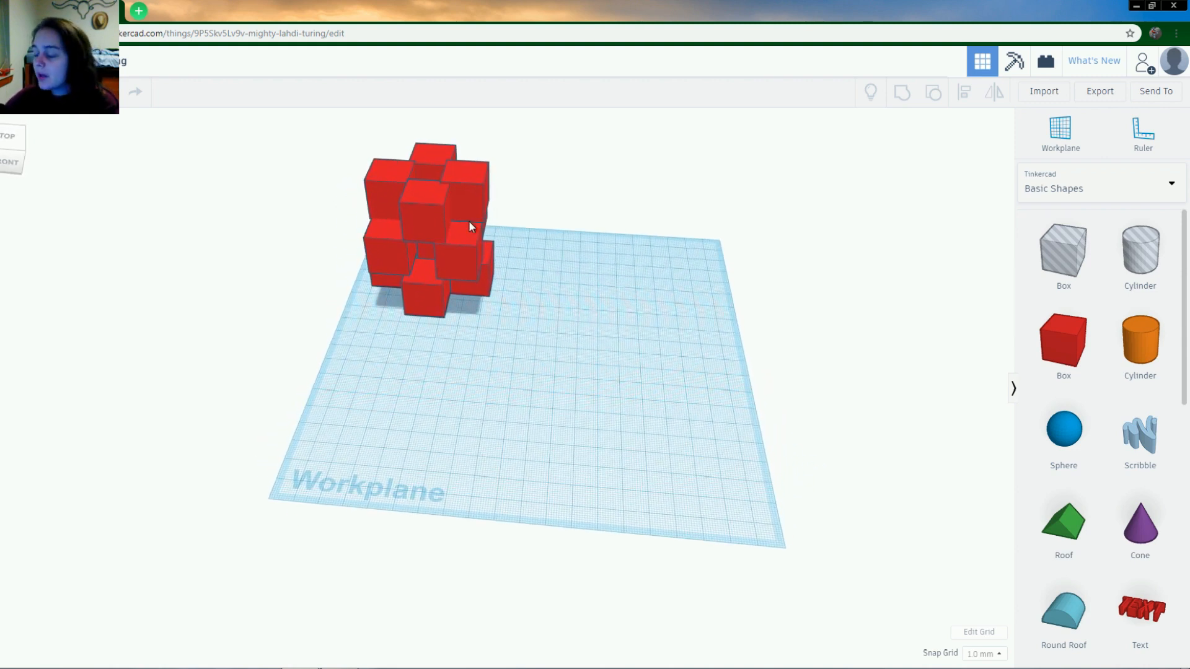
mouse_move(316, 511)
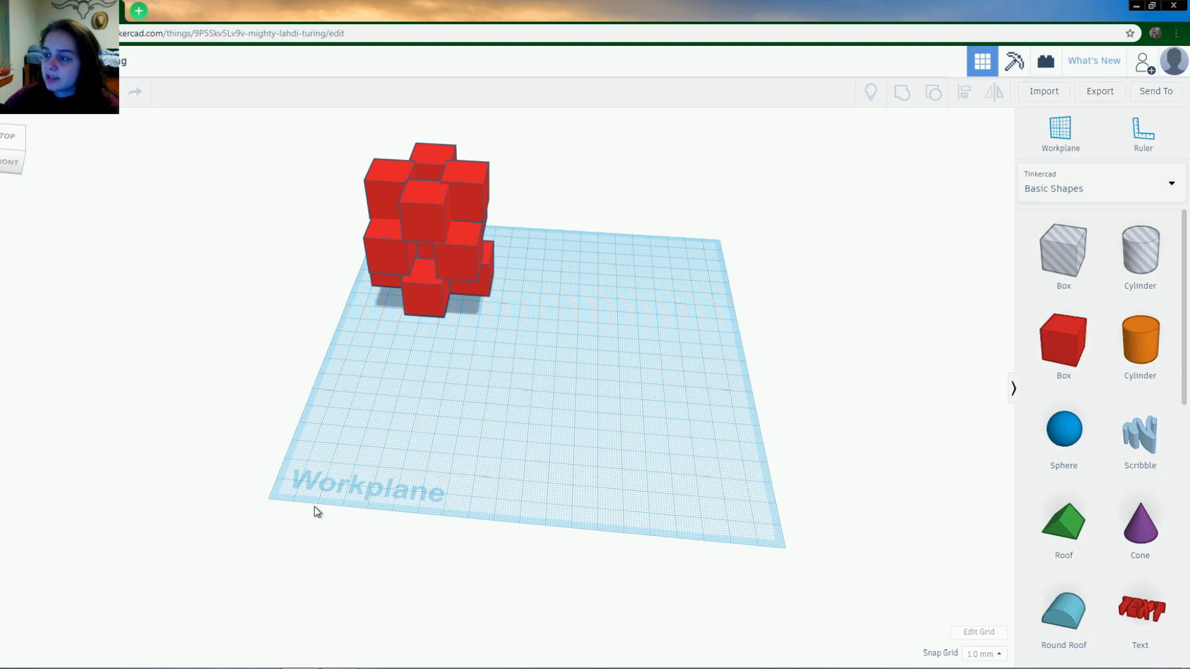
mouse_move(366, 283)
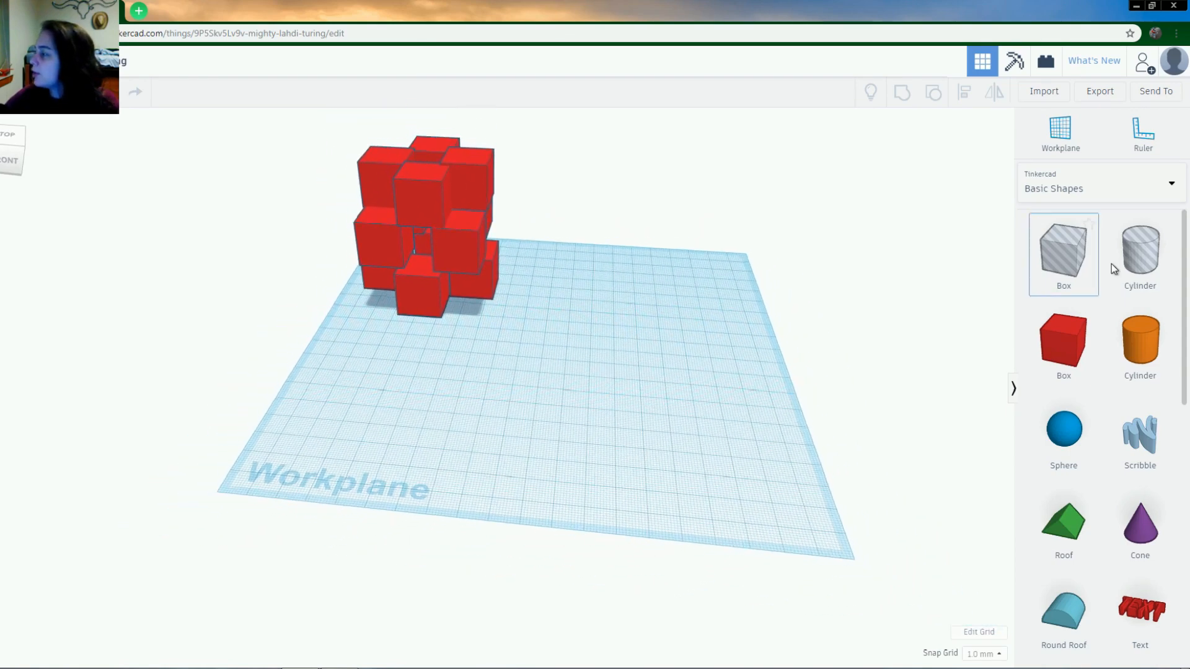
left_click(1170, 183)
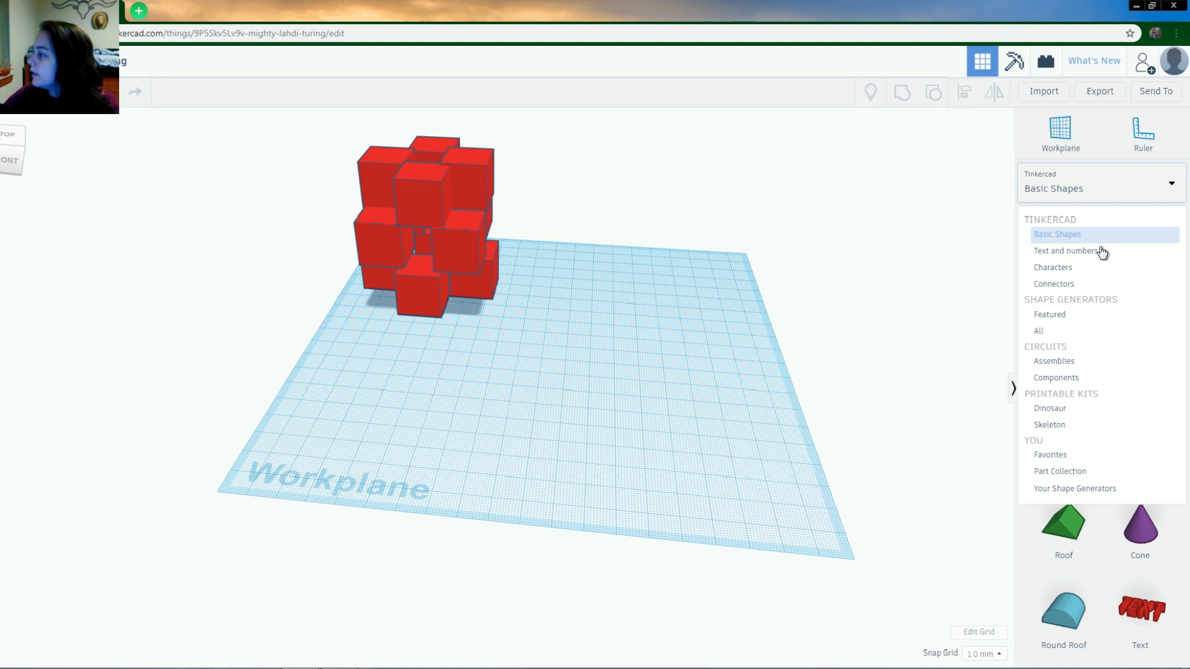
mouse_move(1096, 409)
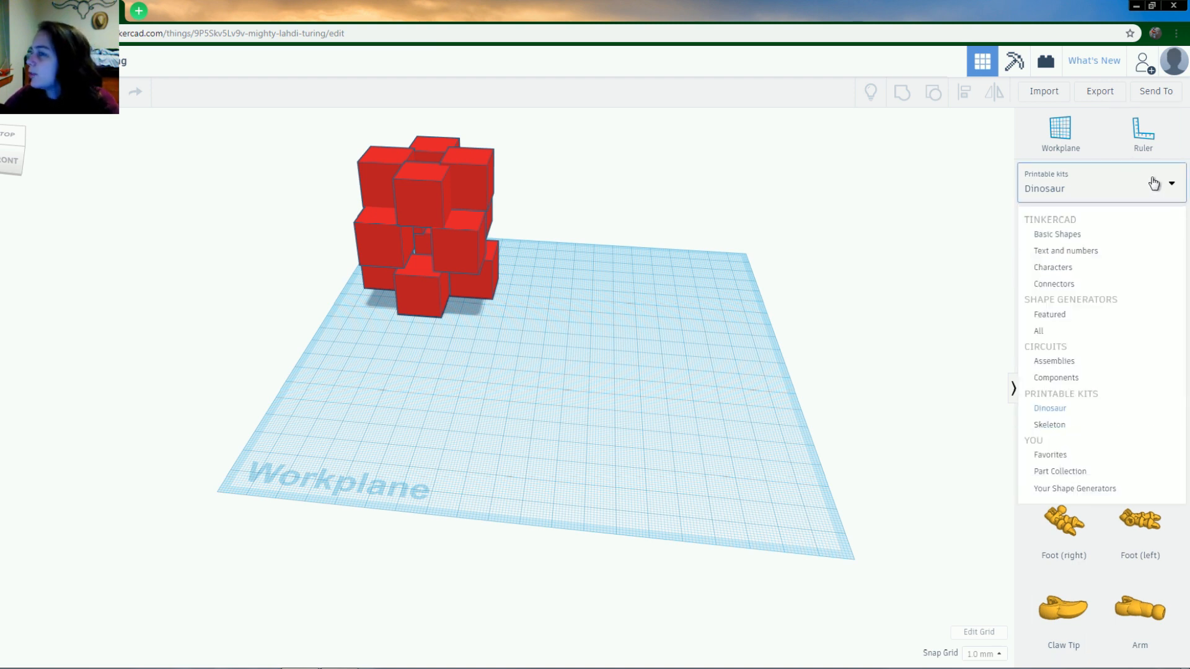
mouse_move(1053, 283)
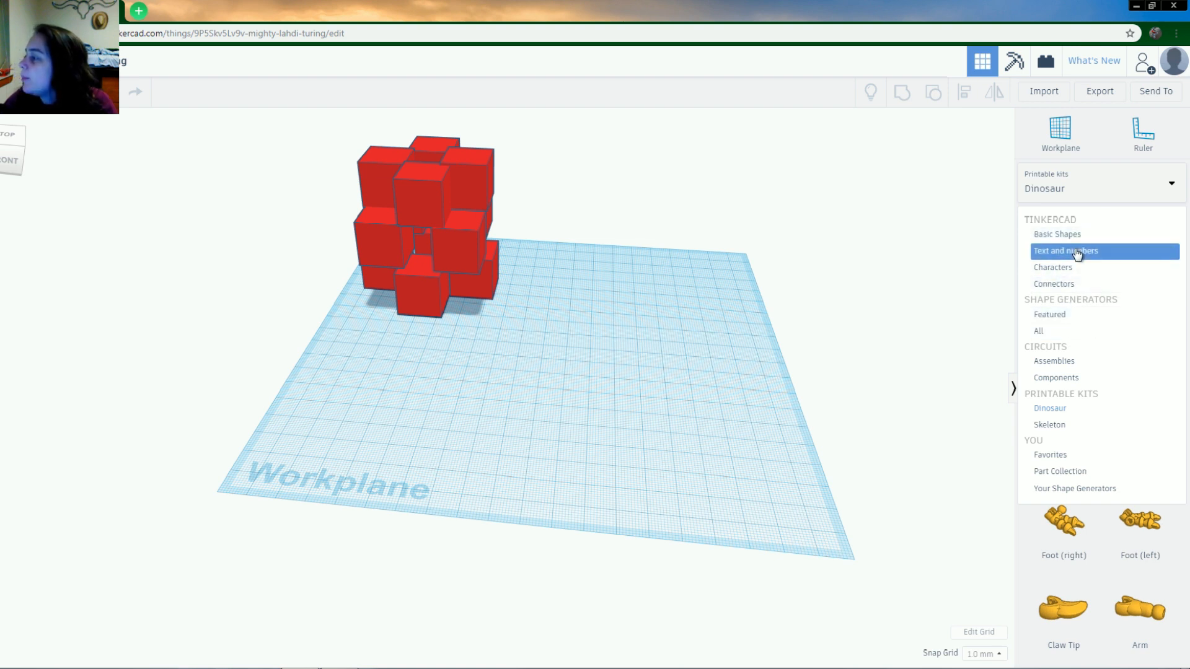
left_click(1057, 234)
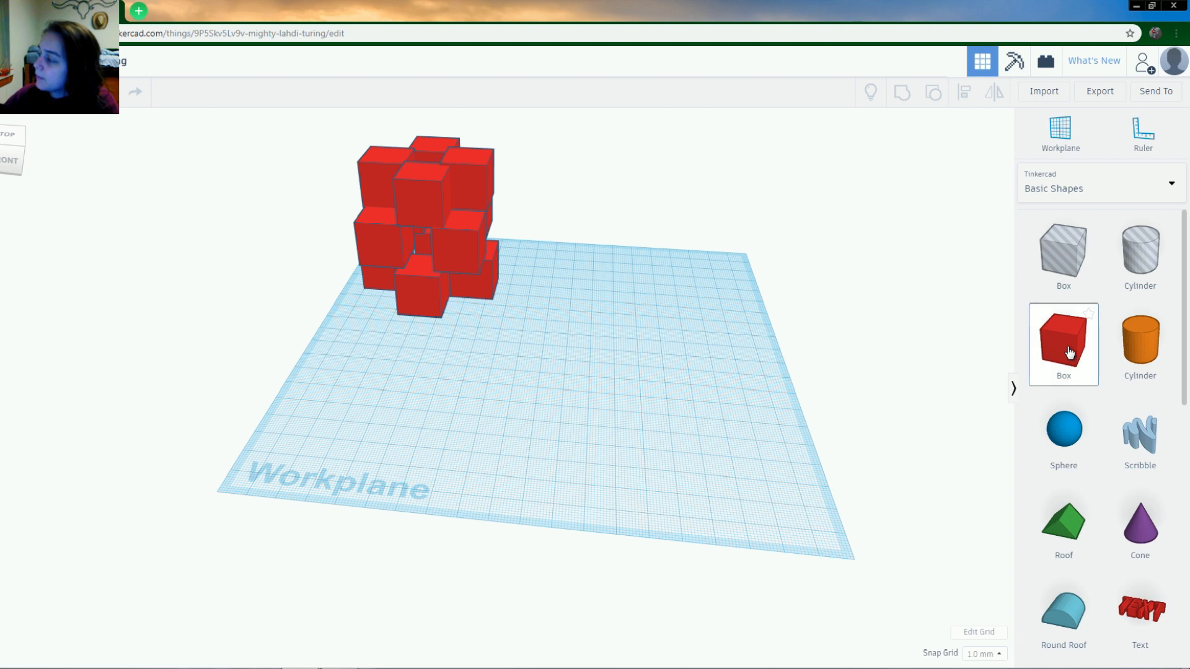
left_click(1064, 344)
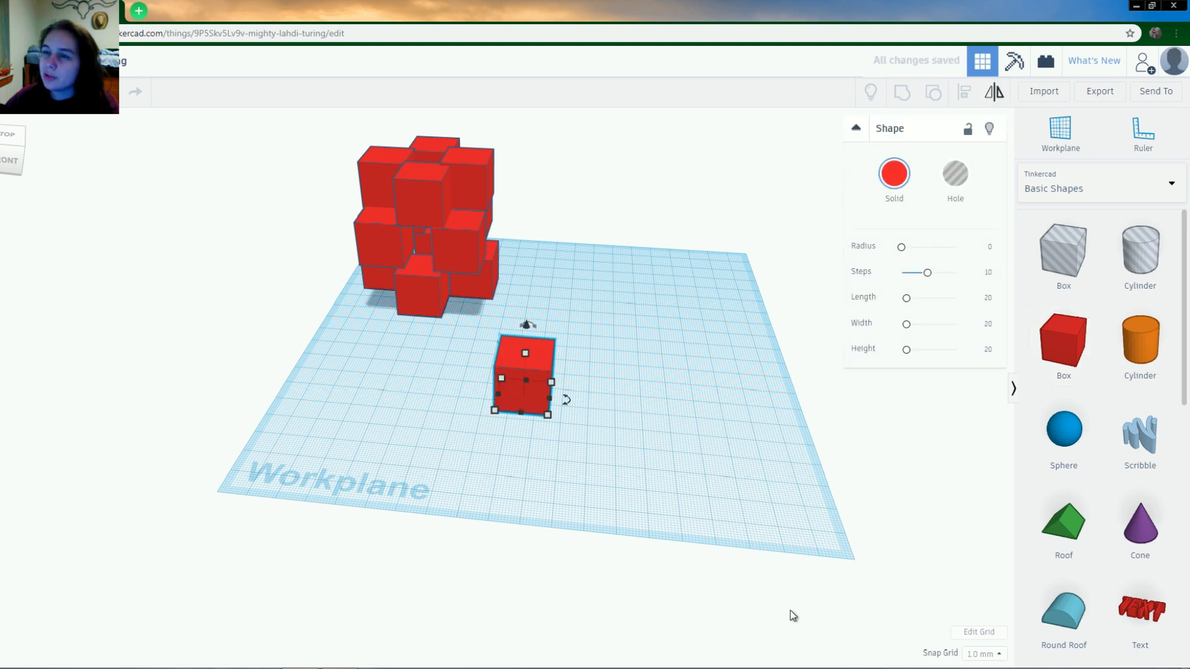
mouse_move(342, 454)
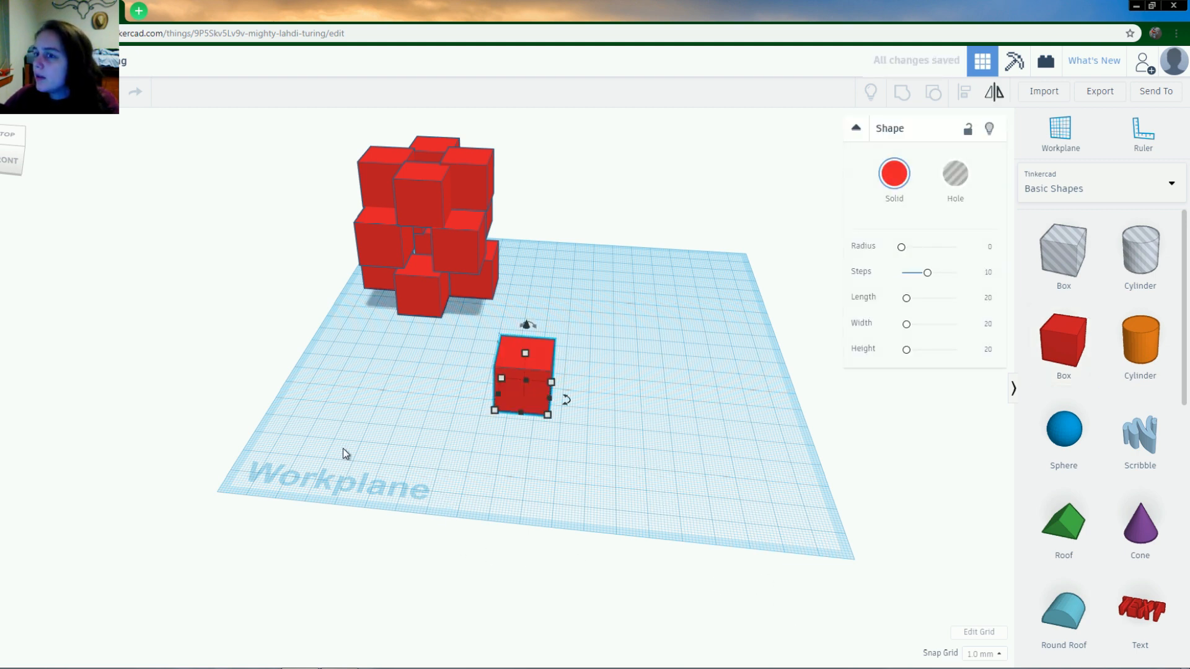
mouse_move(884, 412)
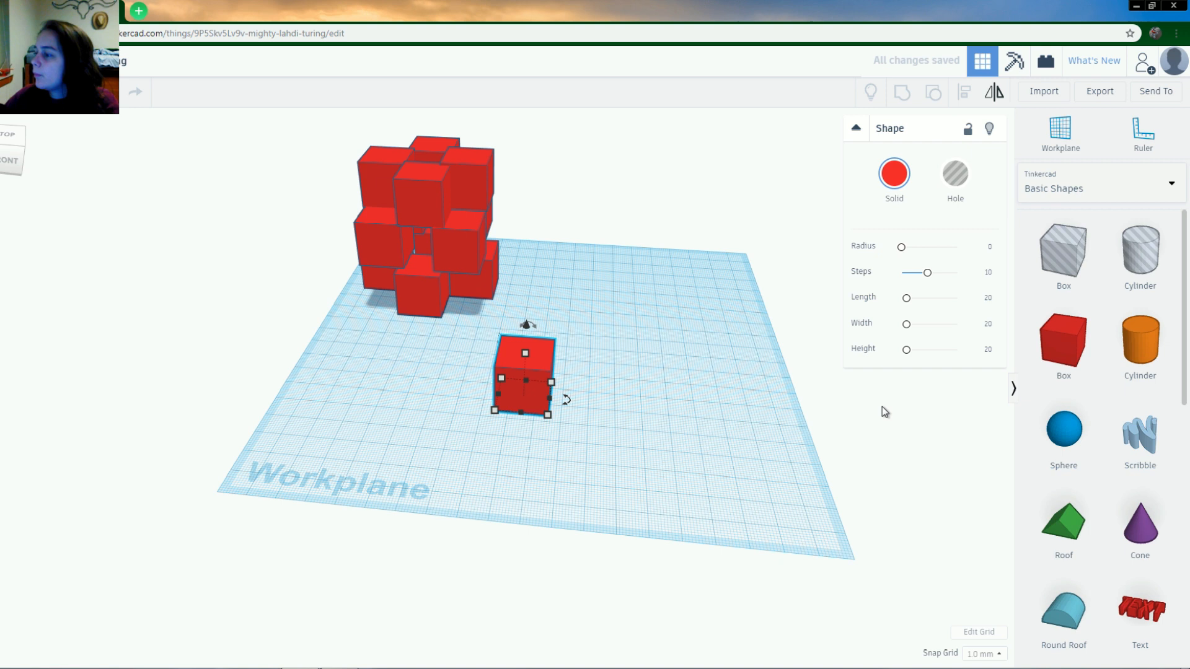
mouse_move(992, 292)
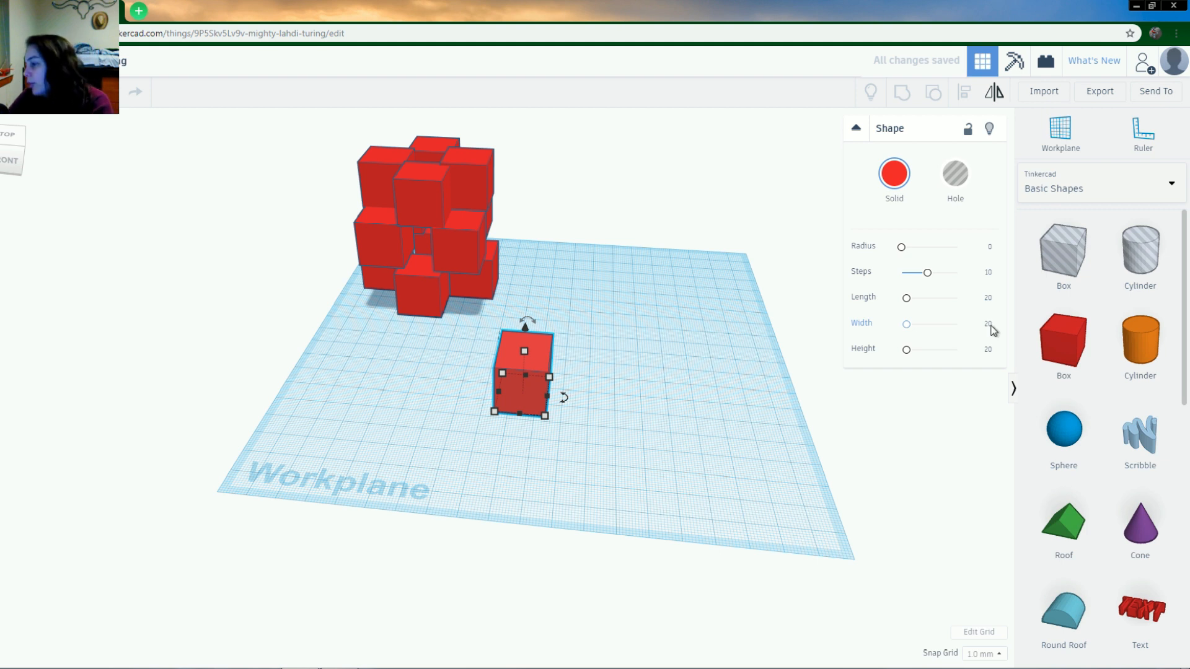
left_click(987, 349)
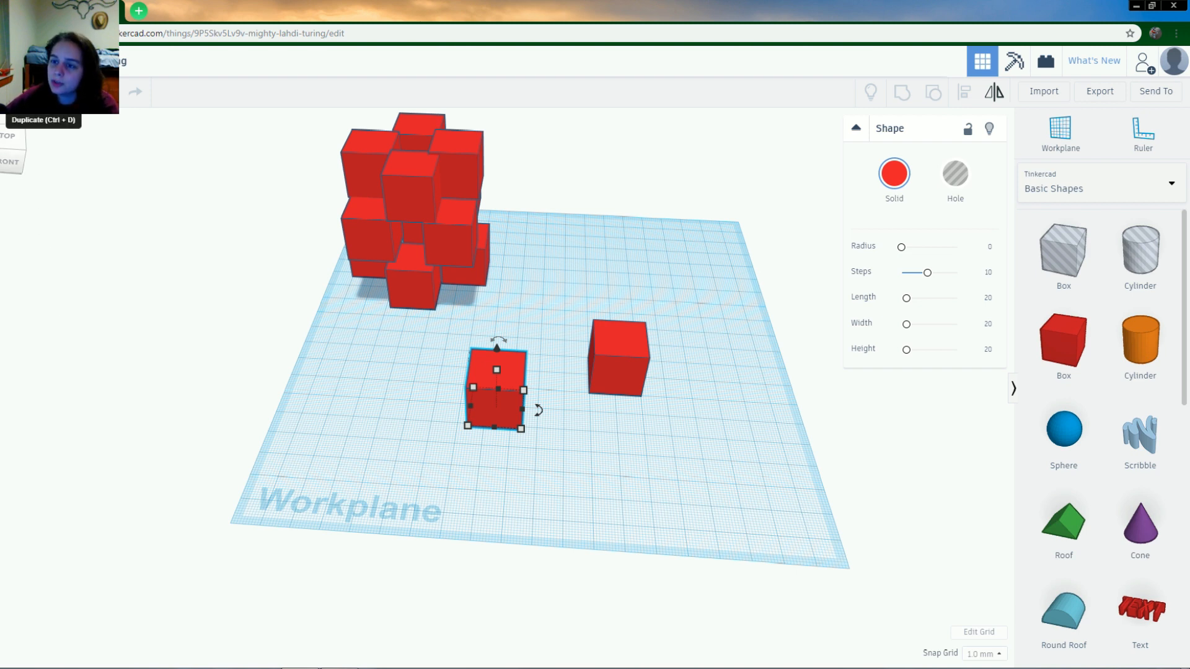
Step: Duplicate the box and drop the copy in front of the right-hand box
left_click(212, 134)
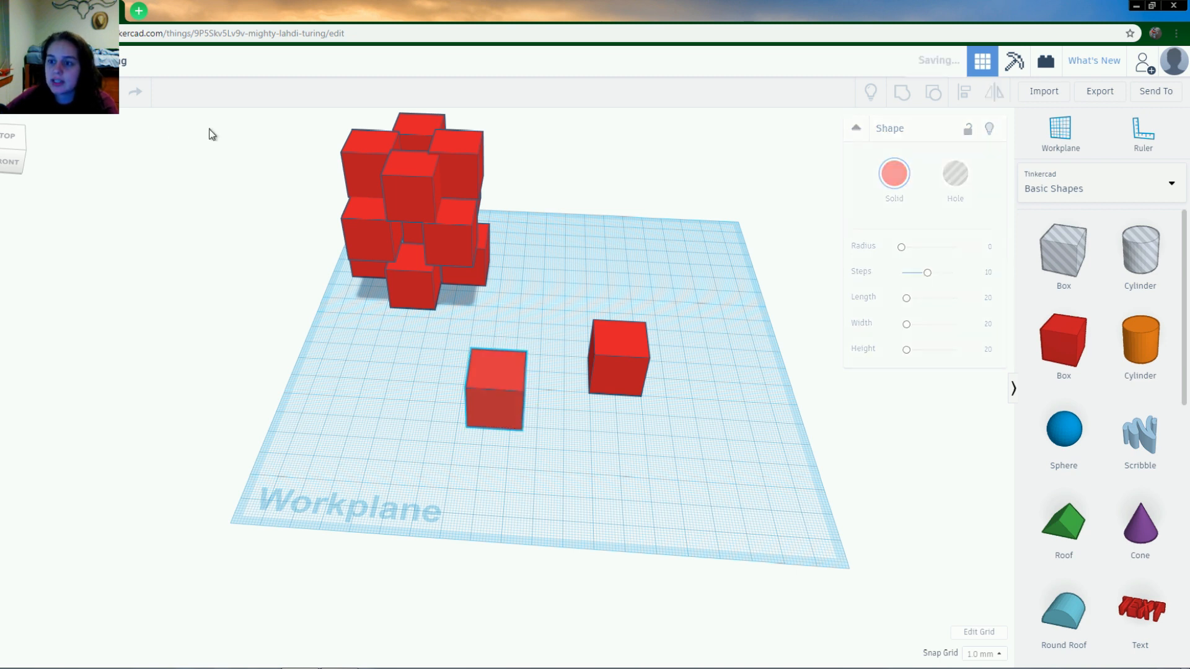
left_click(494, 391)
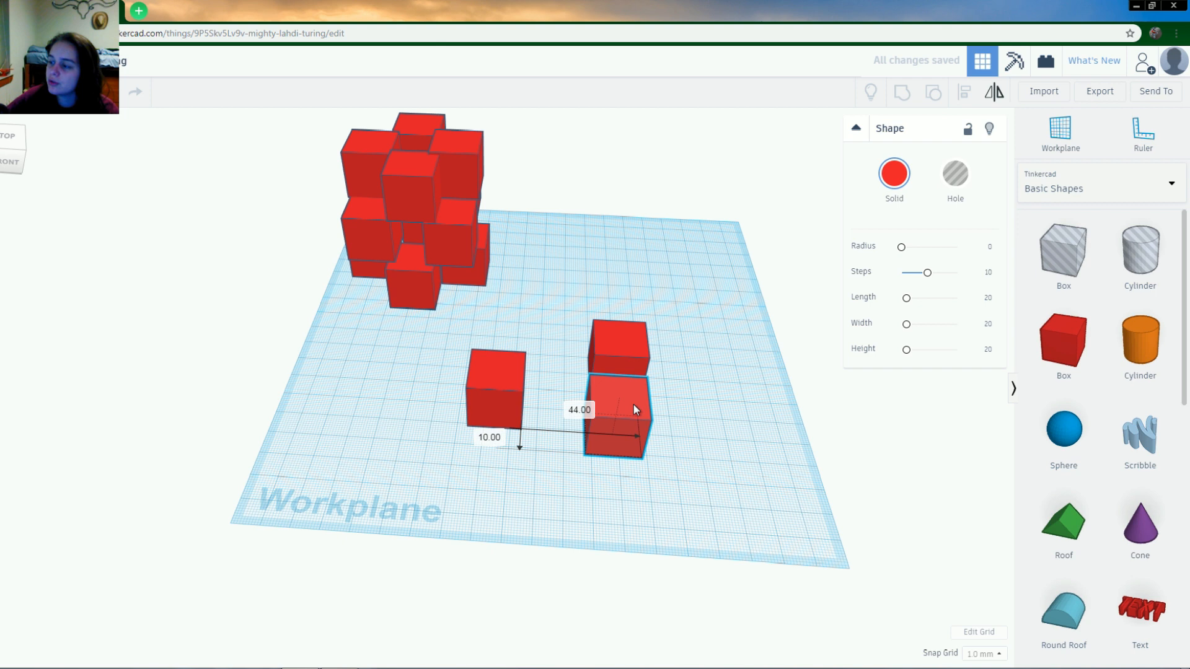
left_click(365, 493)
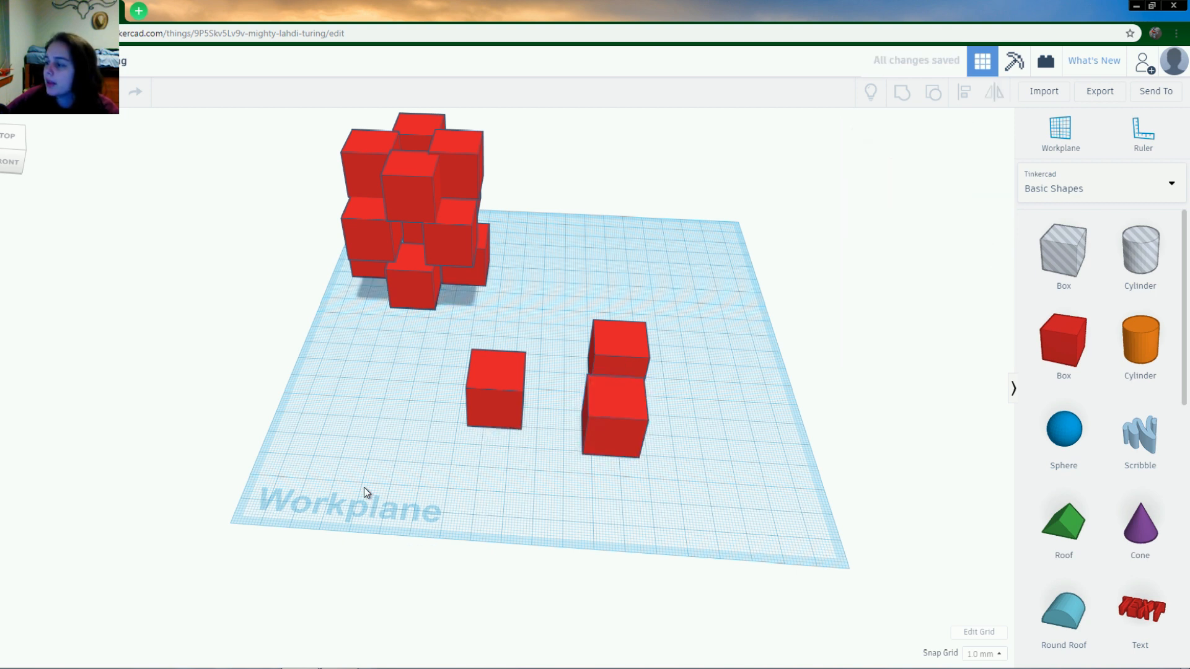
mouse_move(599, 422)
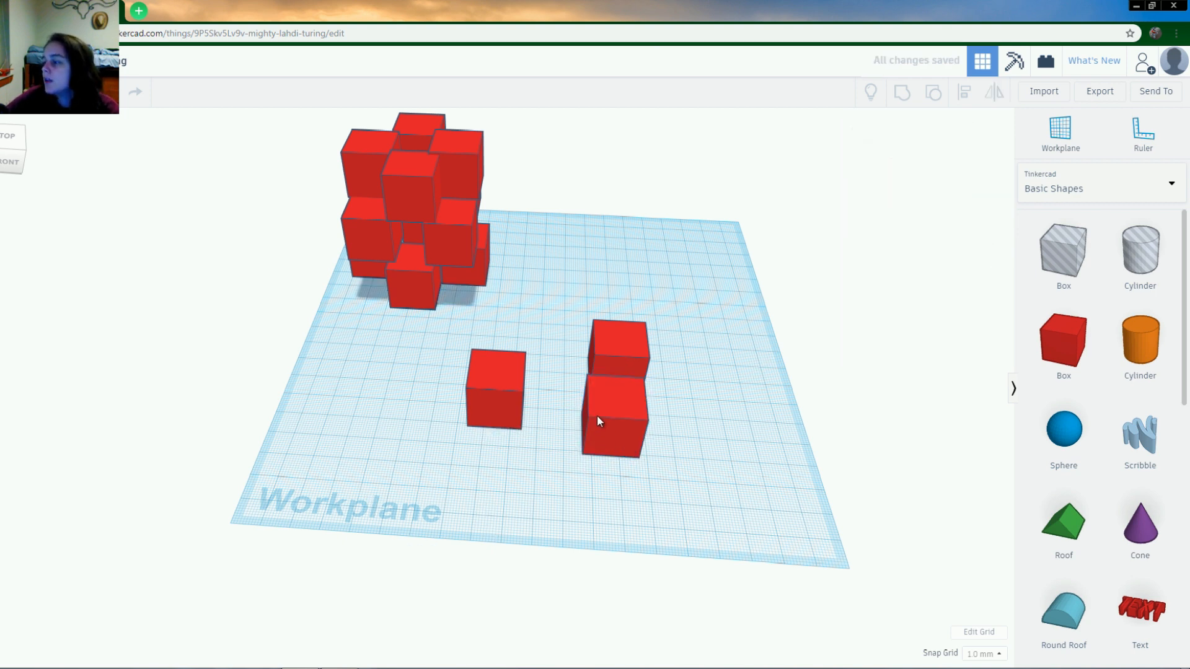
left_click(554, 349)
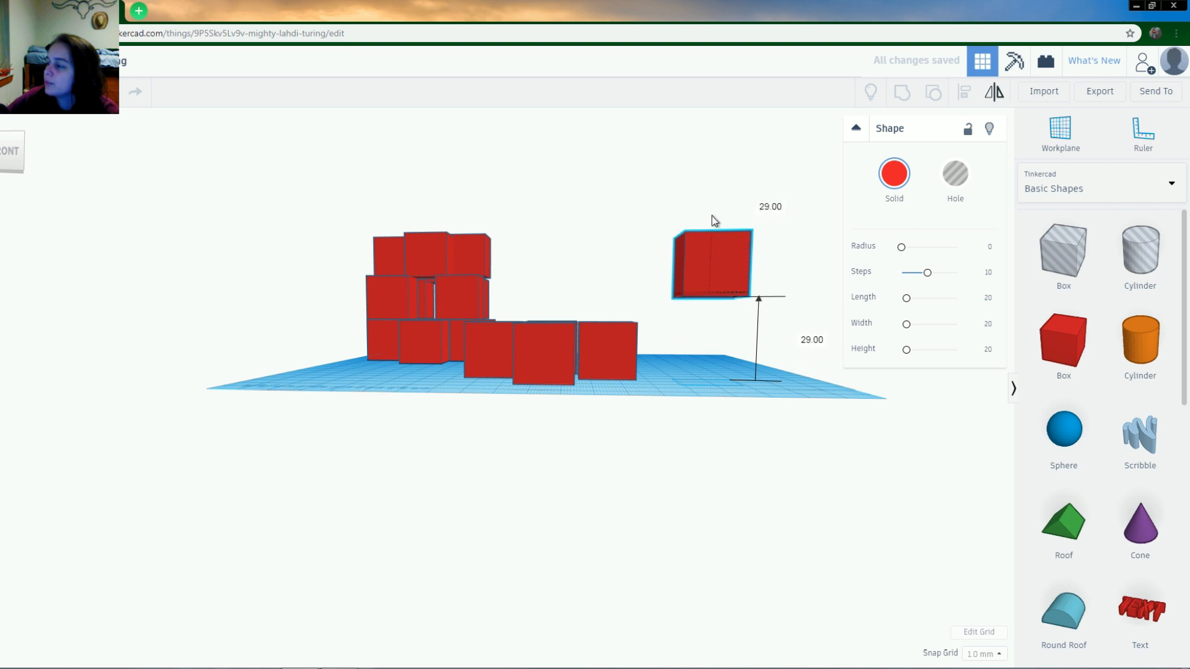
Step: Lift the box 29 mm above the workplane with the height arrow
left_click_drag(711, 262, 711, 296)
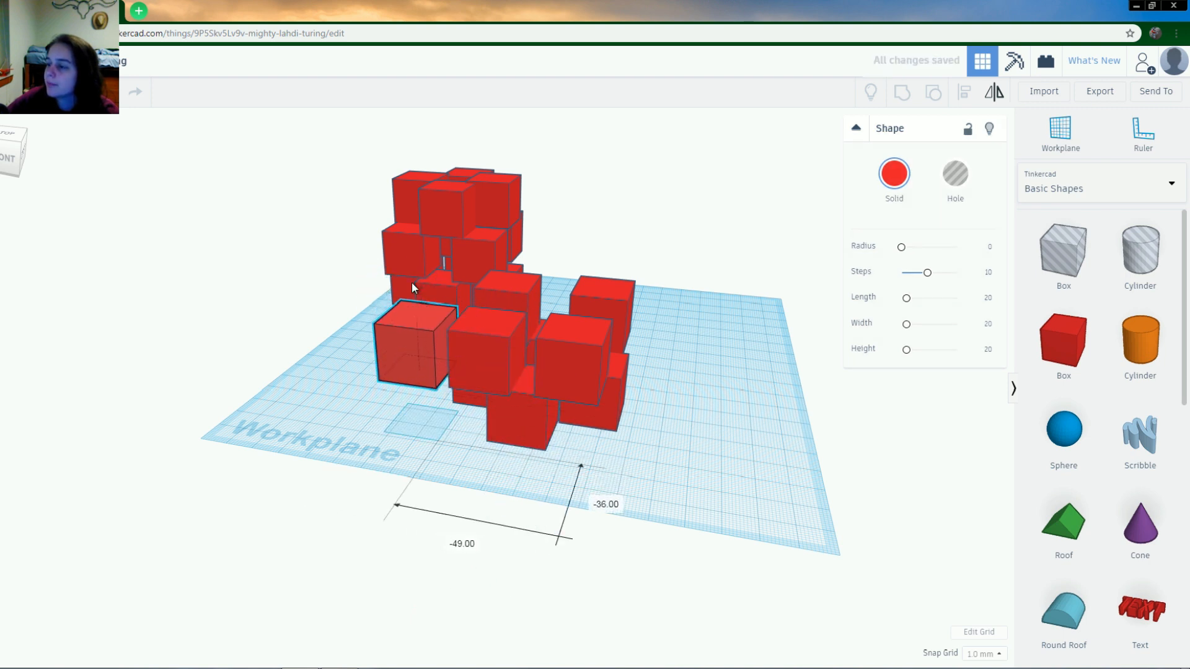
Step: Raise the lone front-left box and set it on top of the new cluster
left_click(414, 345)
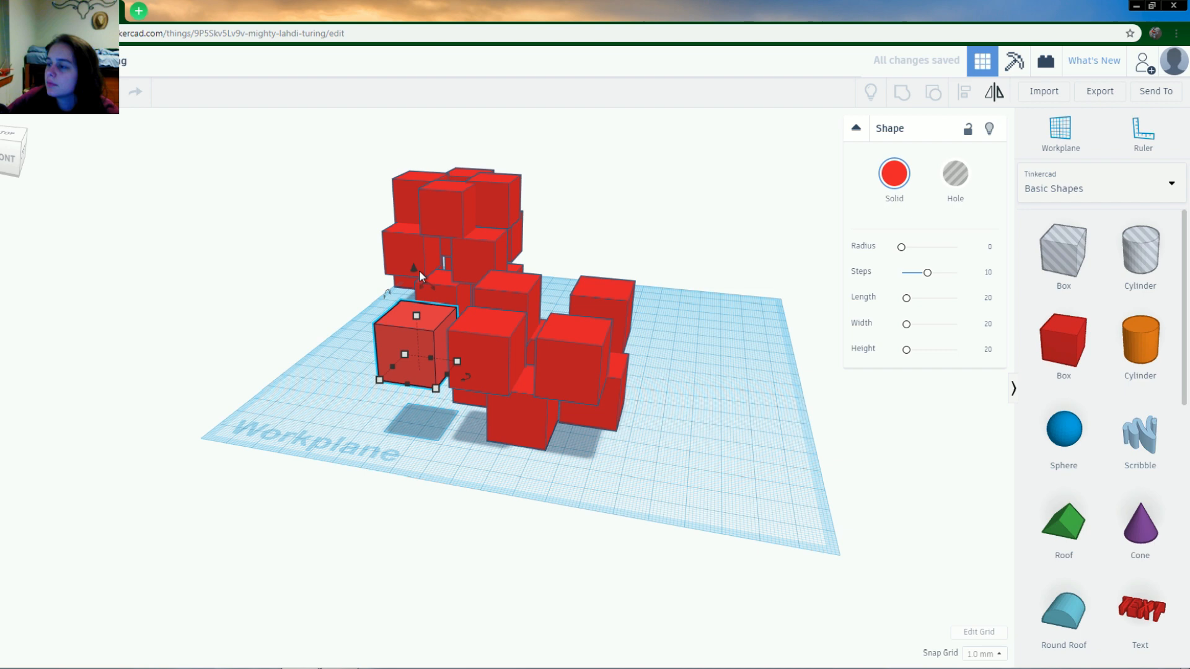
left_click_drag(413, 349, 413, 266)
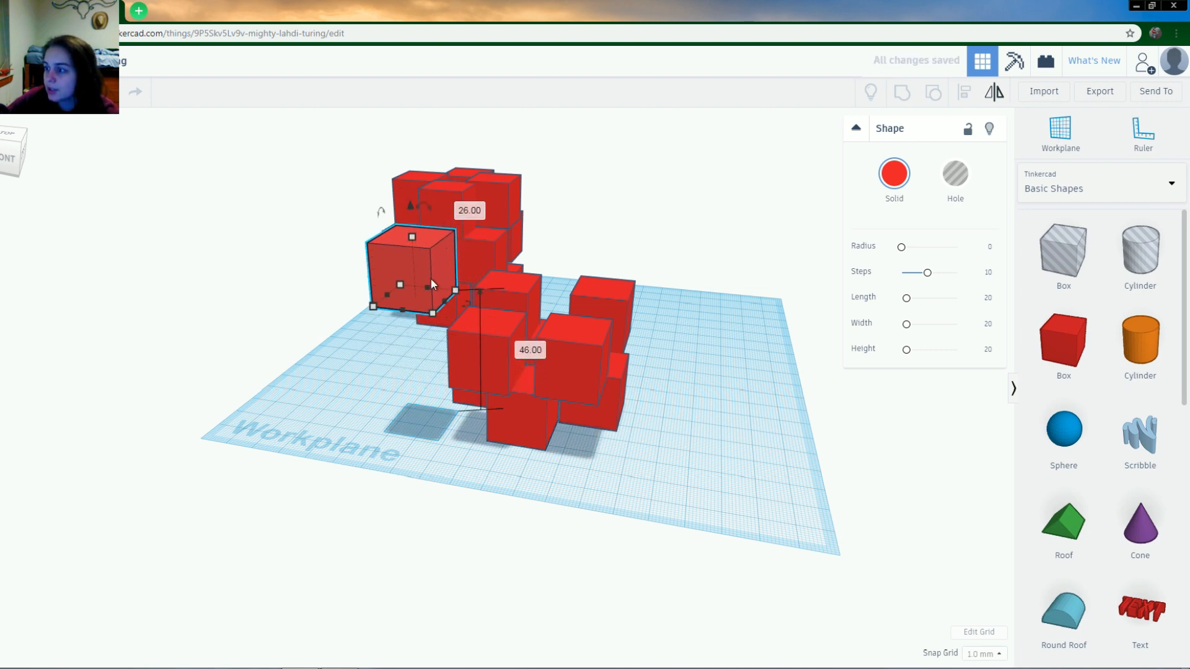
left_click(720, 456)
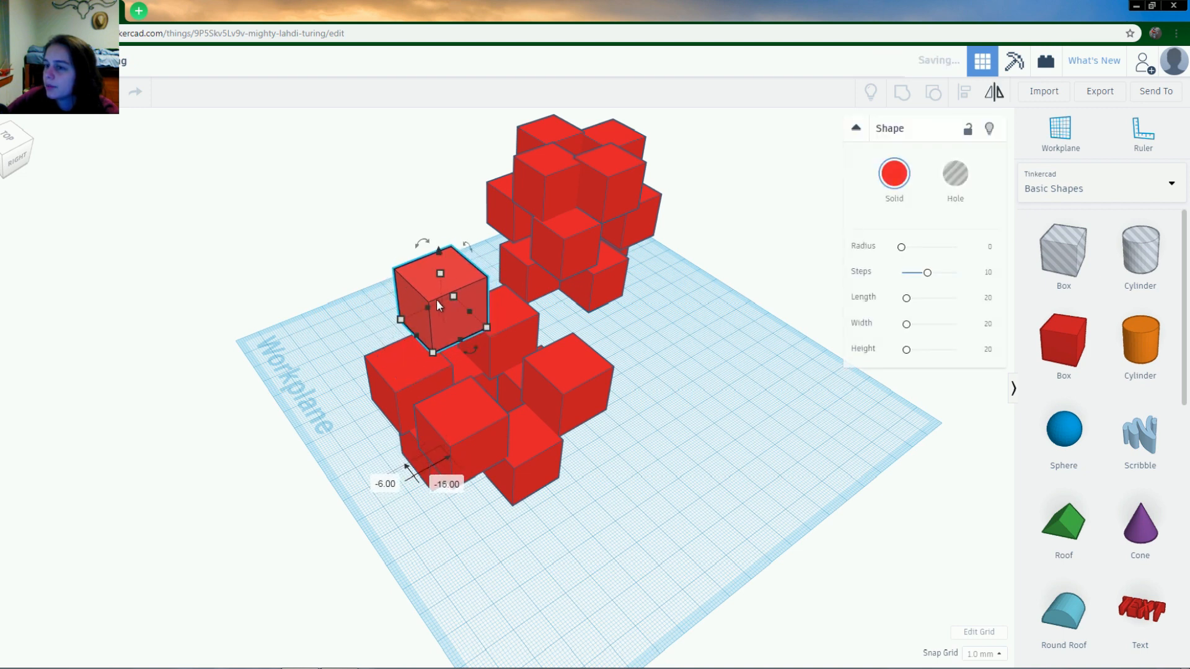
left_click_drag(440, 304, 456, 297)
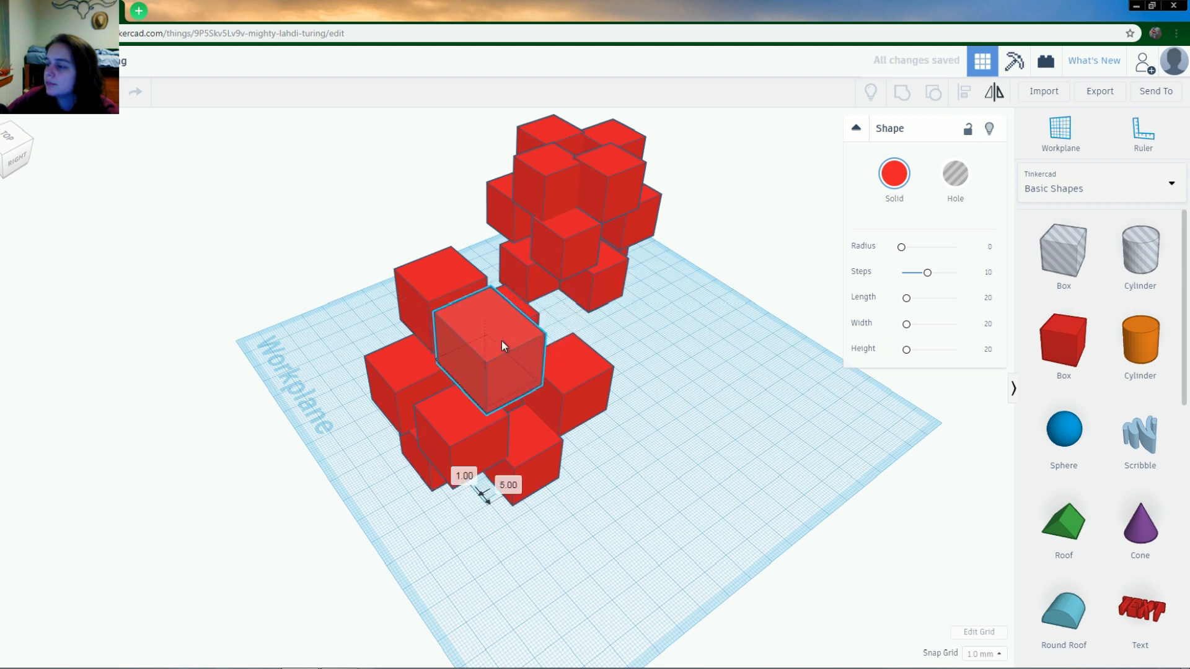
left_click(726, 338)
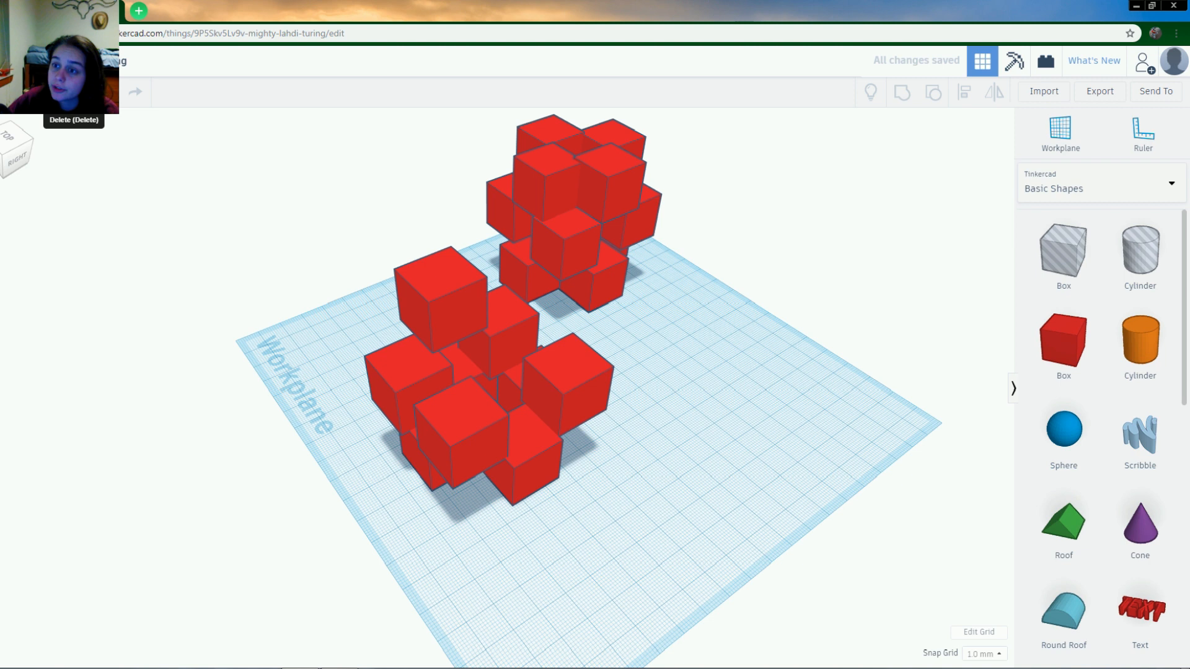
mouse_move(44, 122)
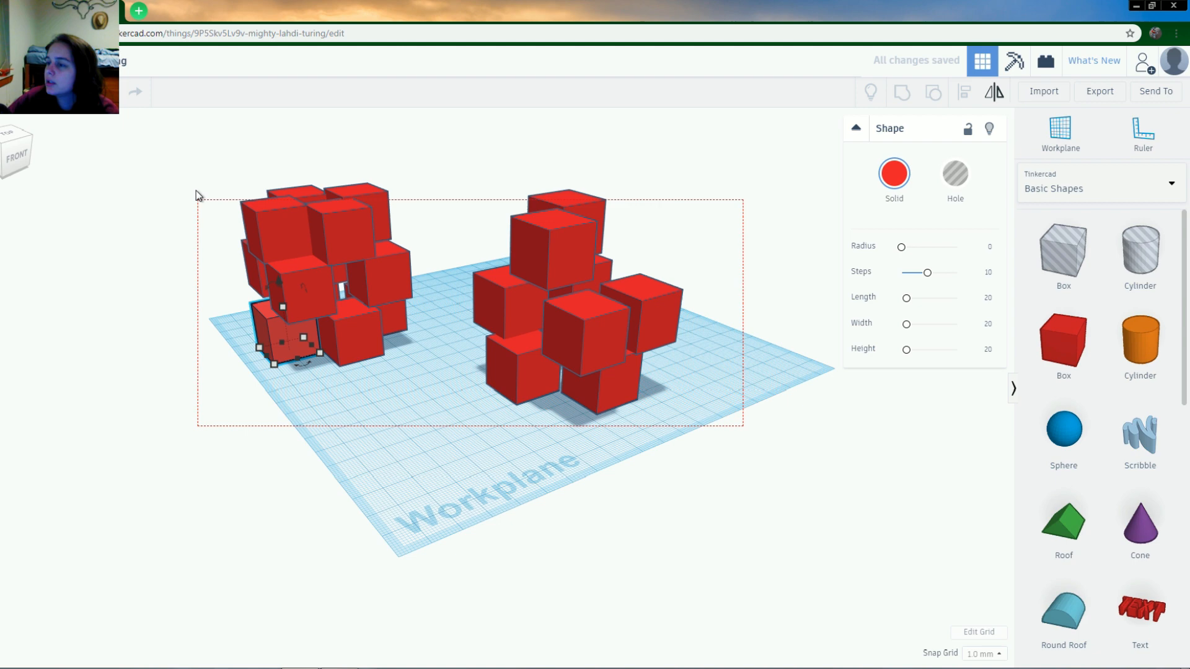
Step: Delete the red cube clusters, then add and delete a test box and hole
key("Delete")
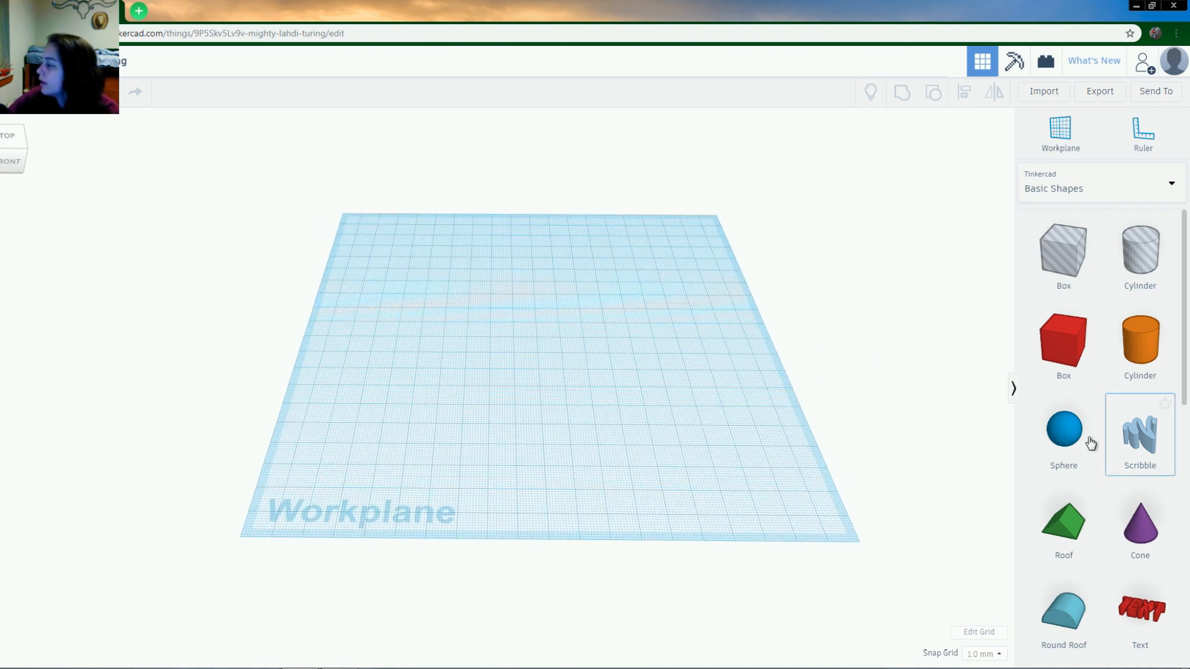
left_click(1062, 426)
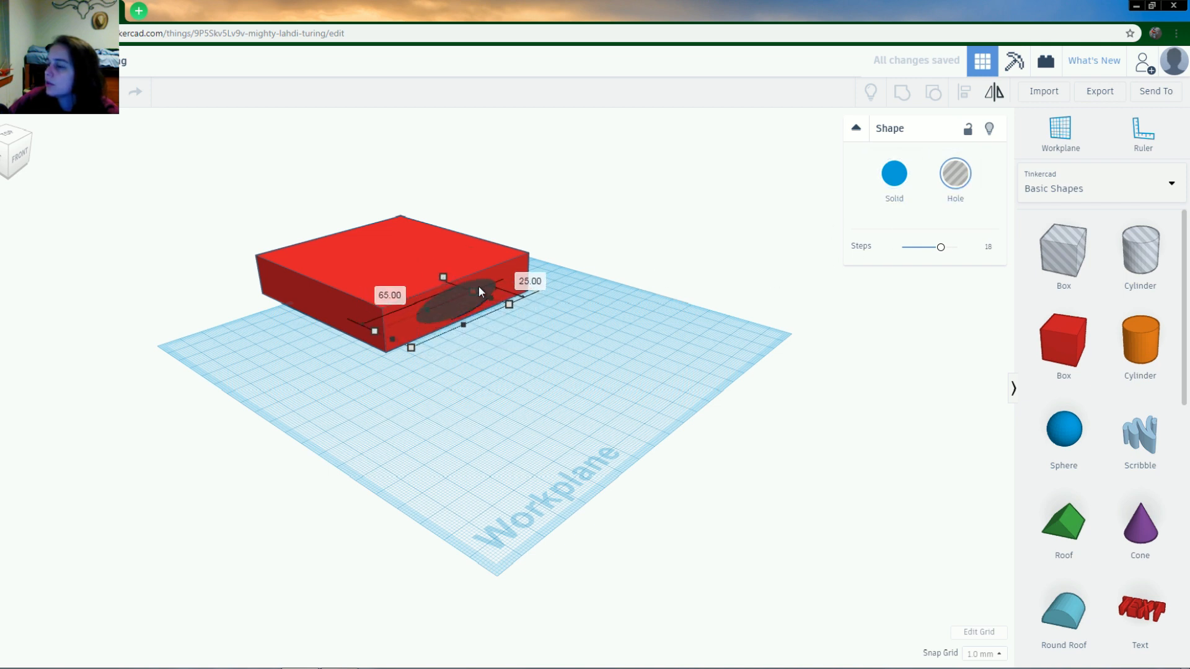
left_click(584, 461)
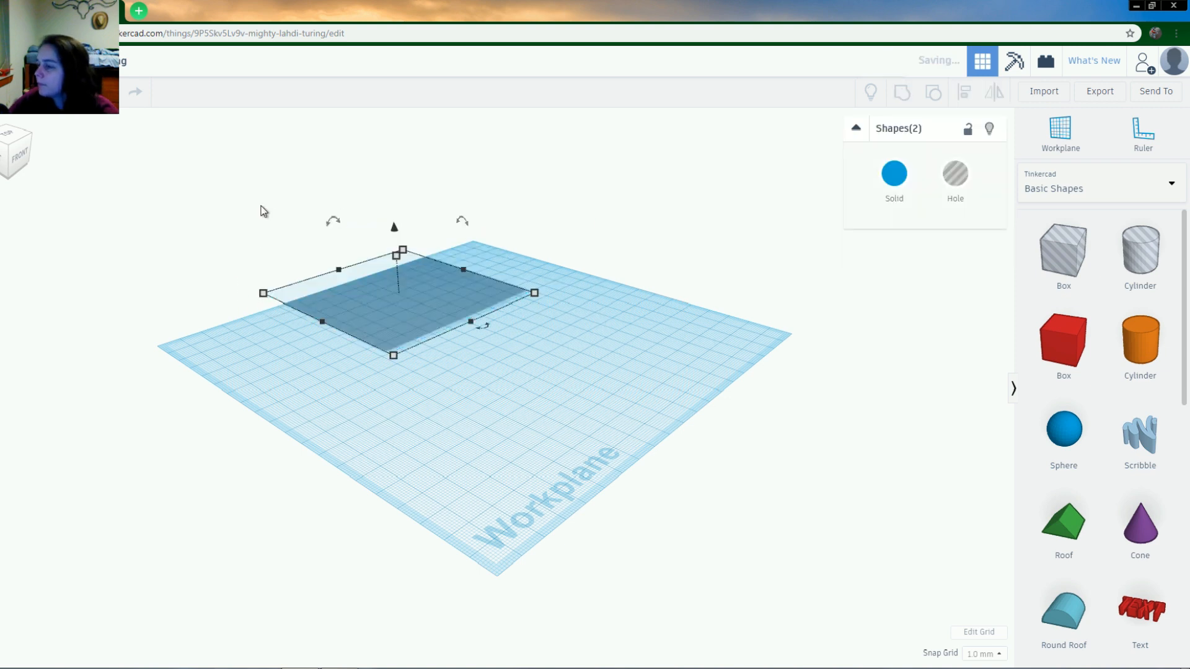
key("Delete")
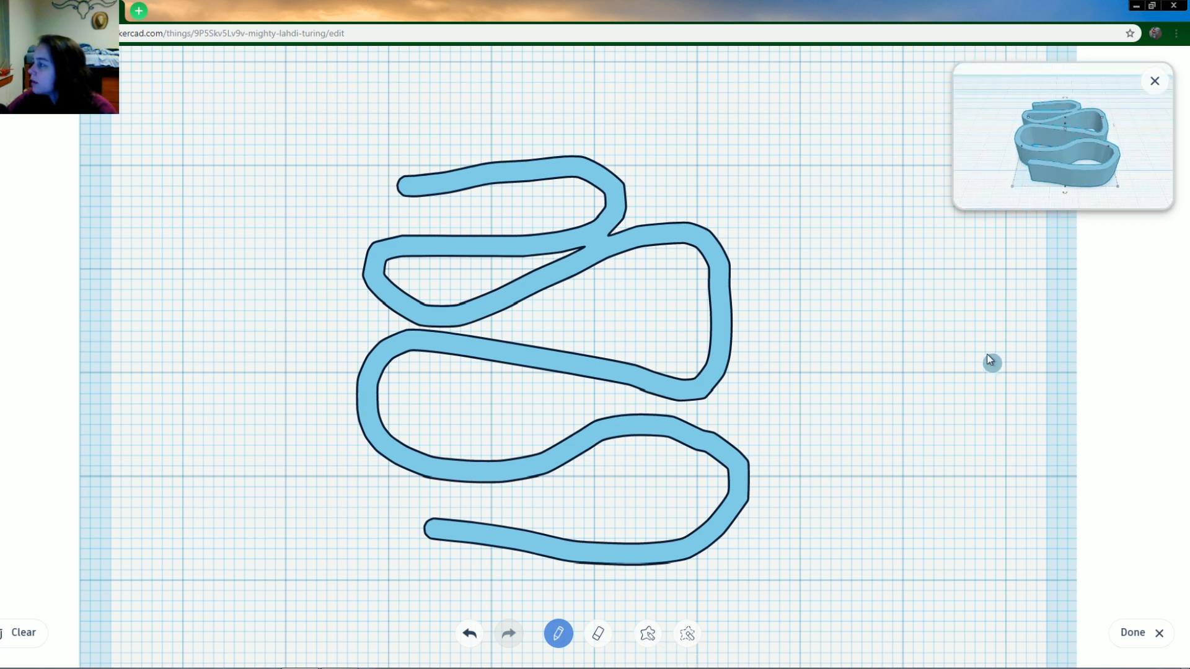
mouse_move(1153, 80)
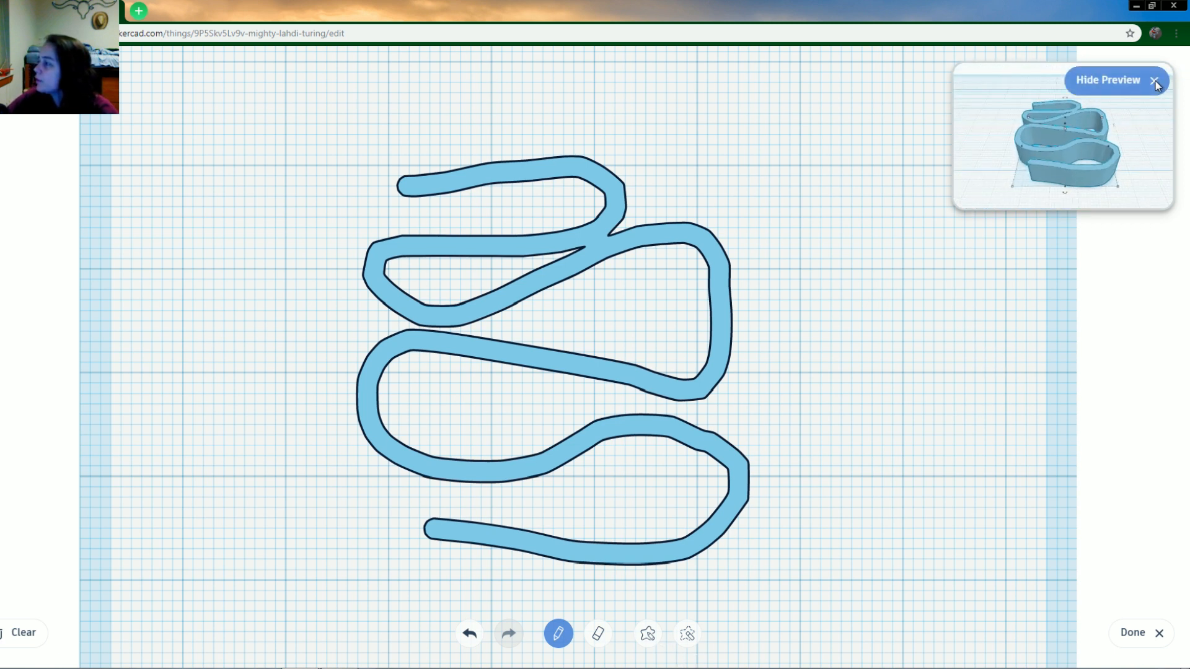
Step: Hide the scribble's 3D preview and finish the handwritten name scribble
left_click(1131, 632)
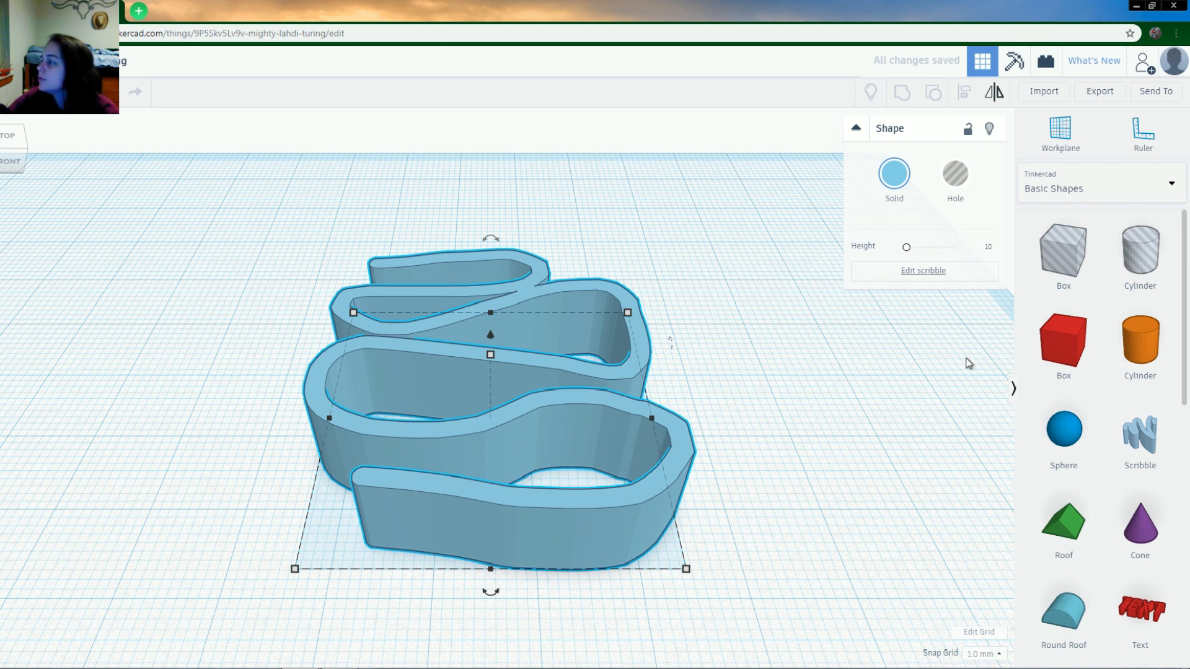
mouse_move(200, 284)
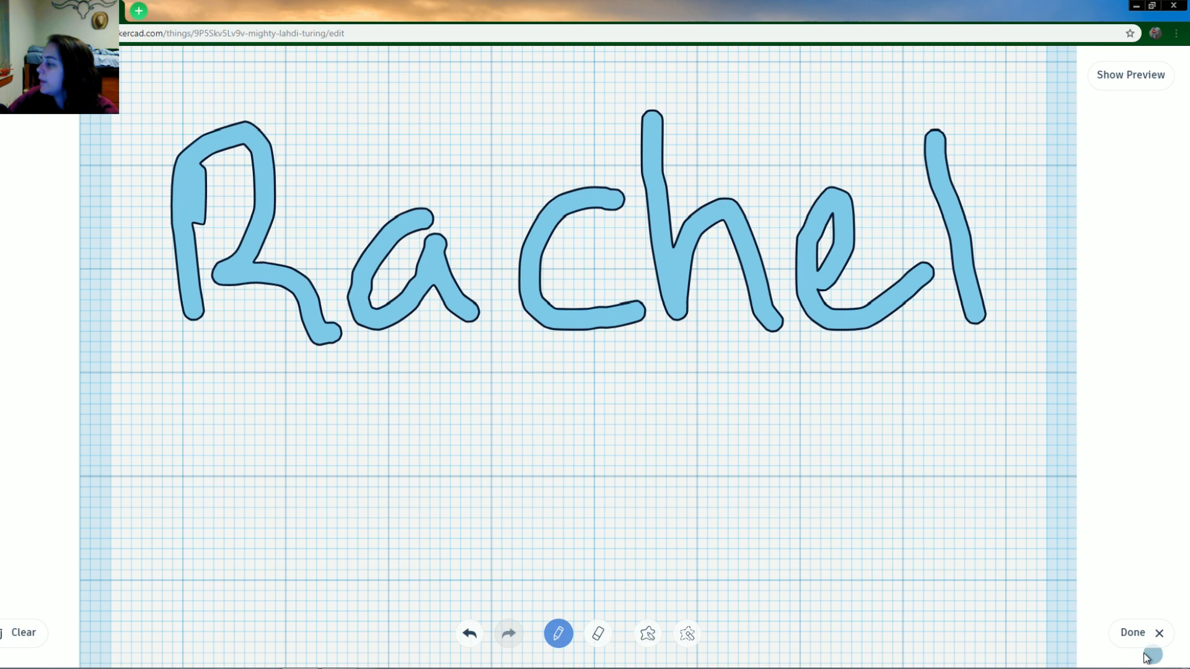
left_click(1132, 632)
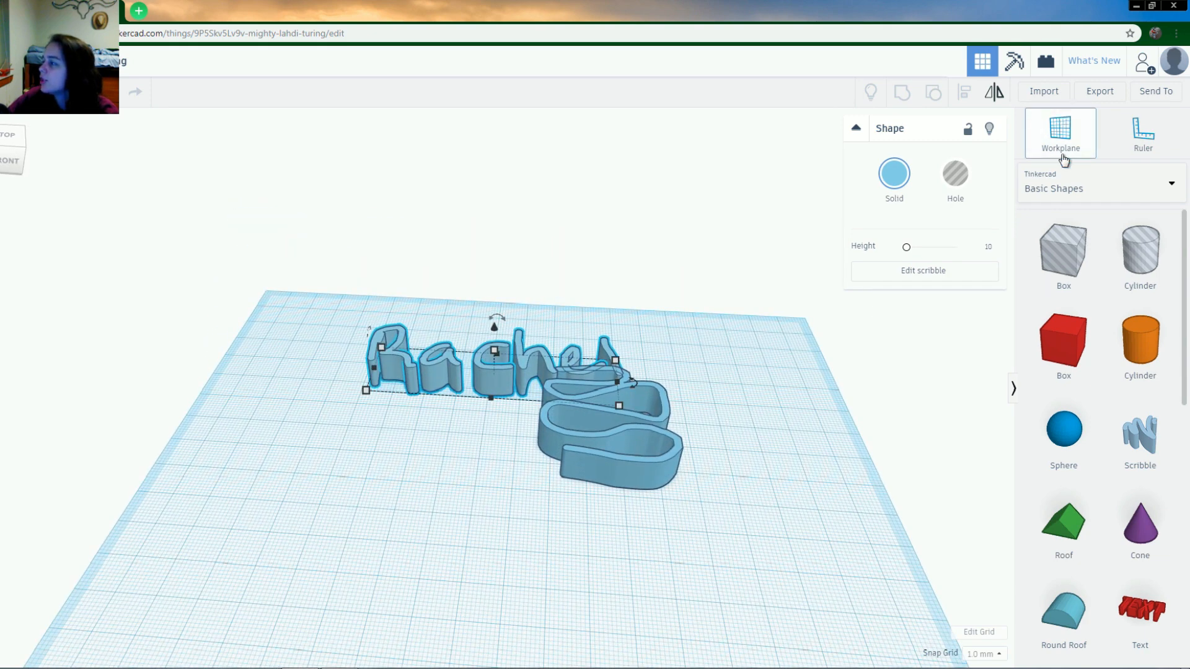
mouse_move(857, 173)
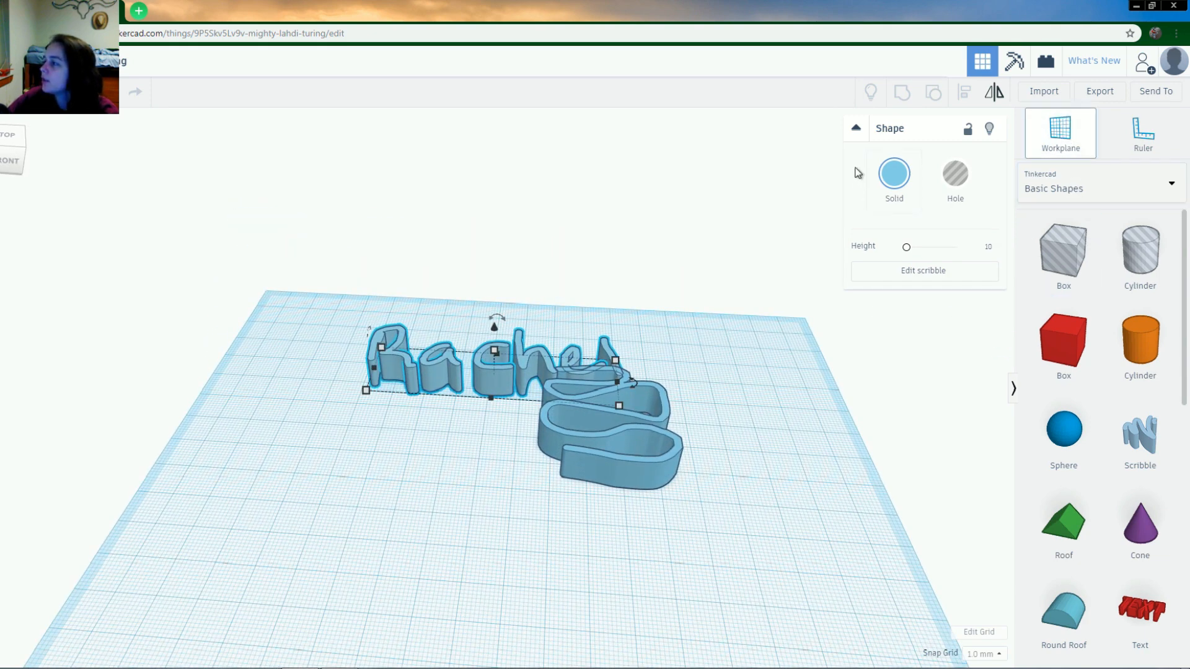
mouse_move(855, 129)
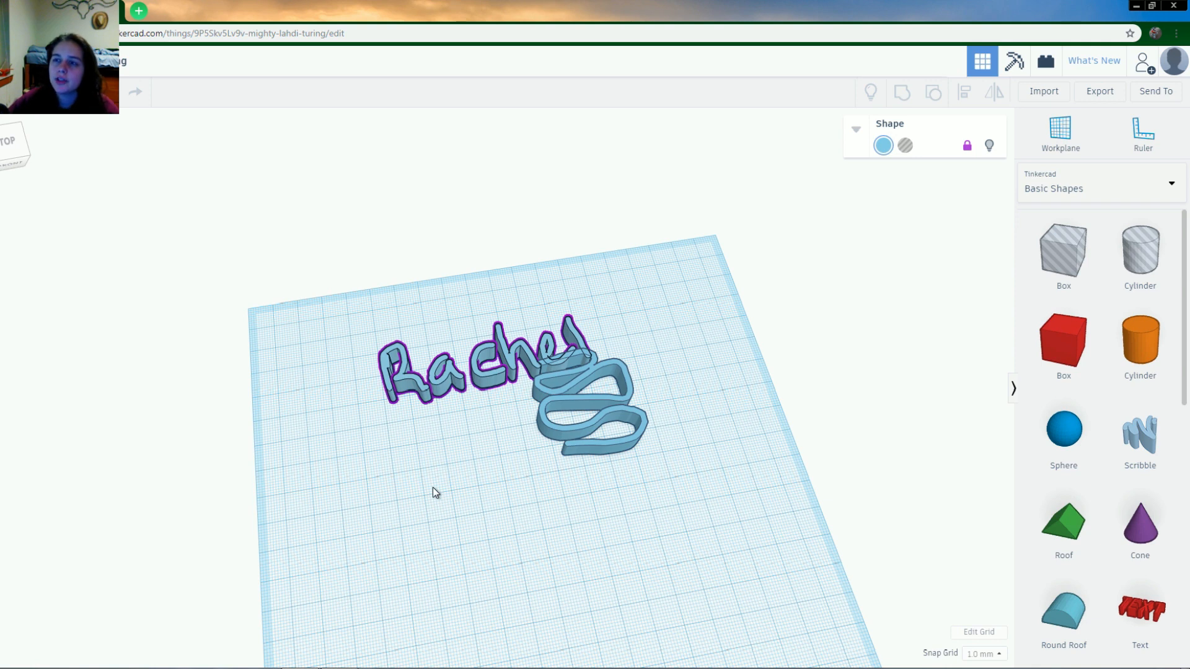
mouse_move(315, 470)
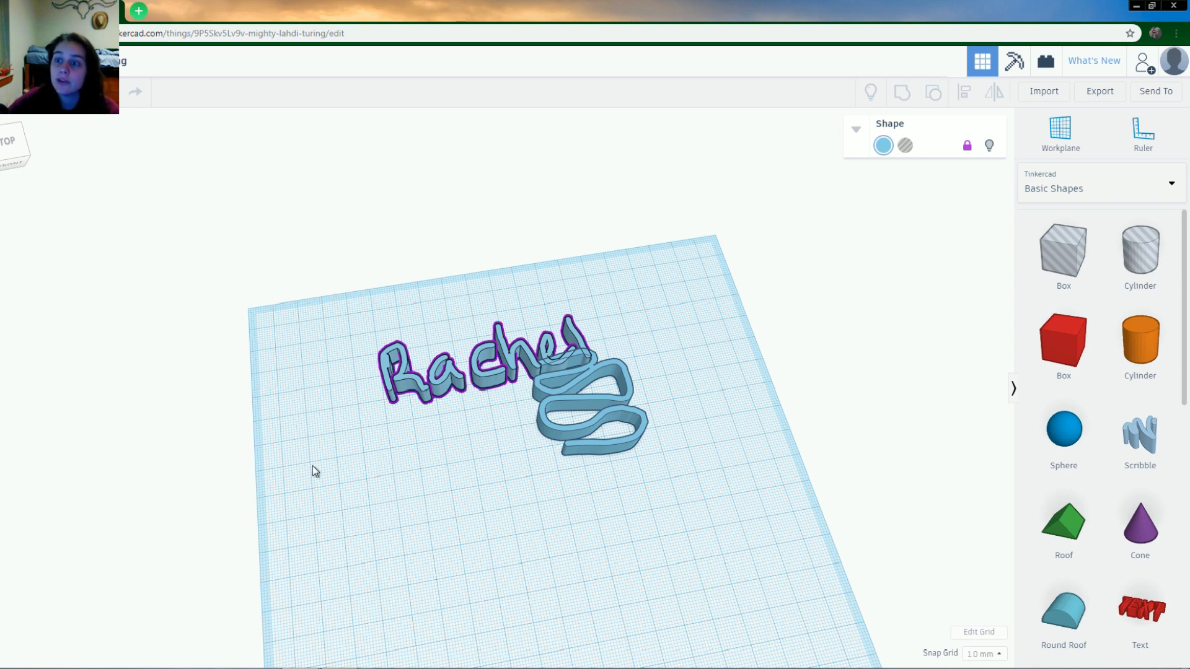
mouse_move(606, 446)
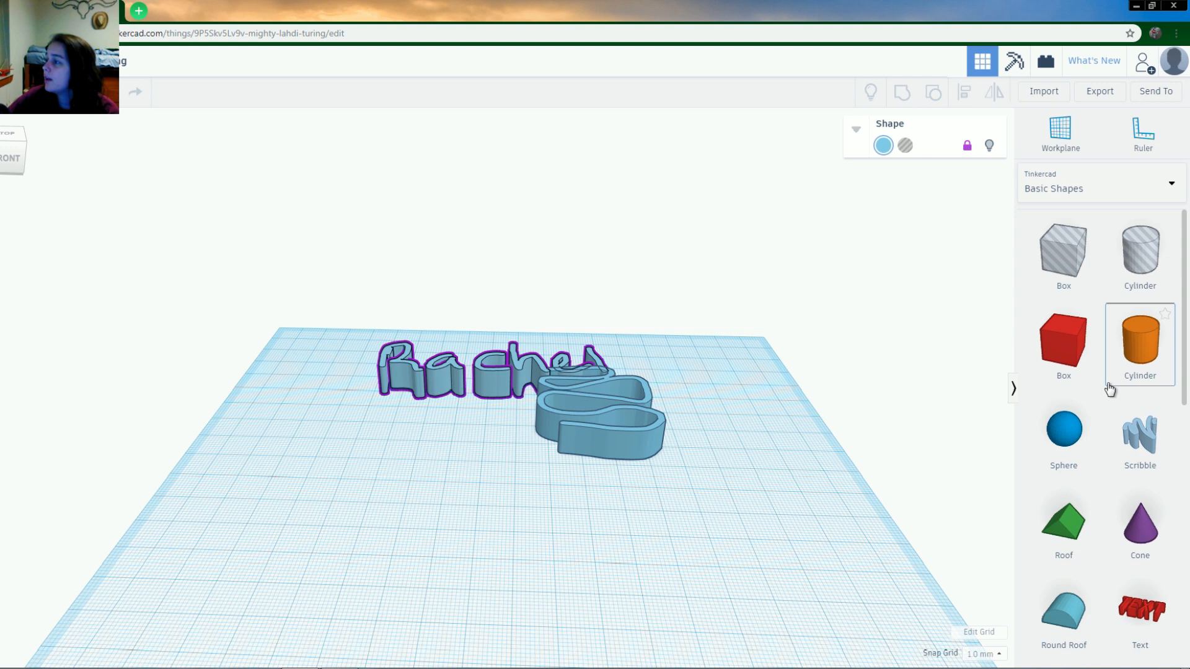
mouse_move(924, 419)
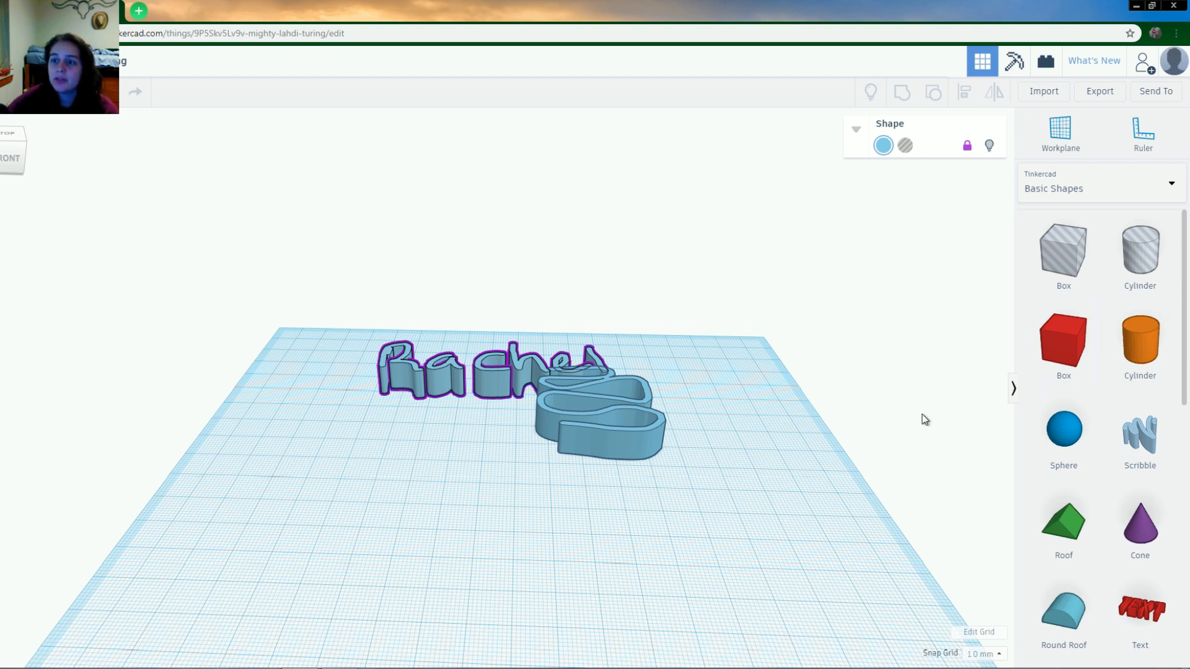
mouse_move(342, 255)
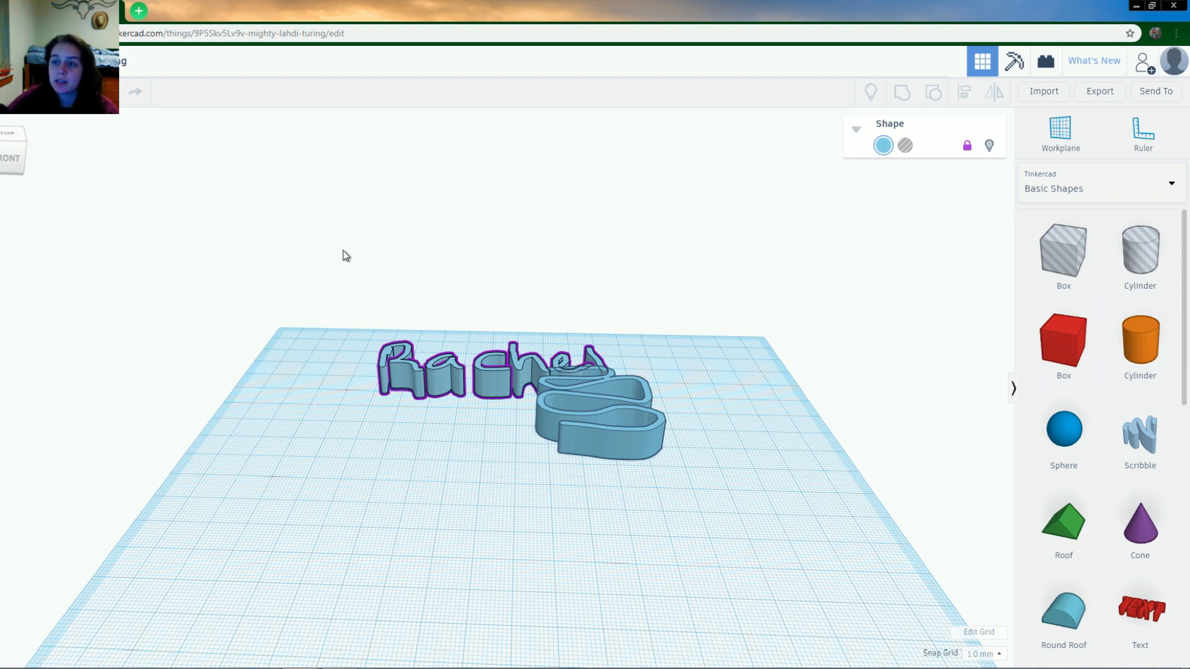
mouse_move(357, 512)
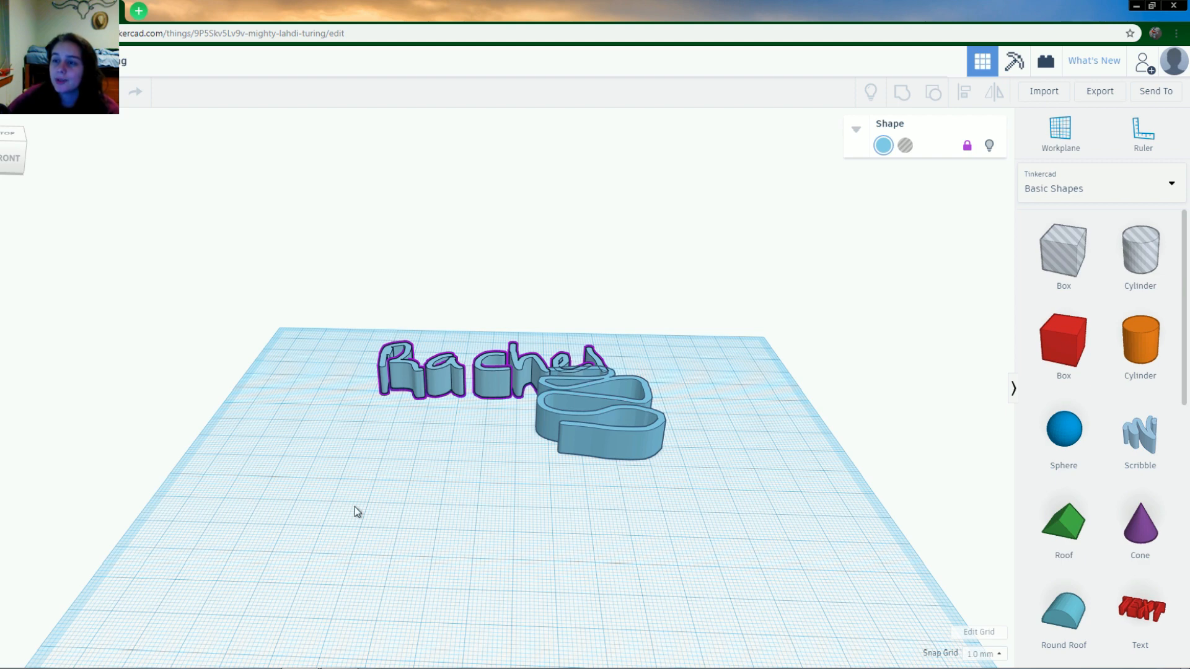
mouse_move(1108, 585)
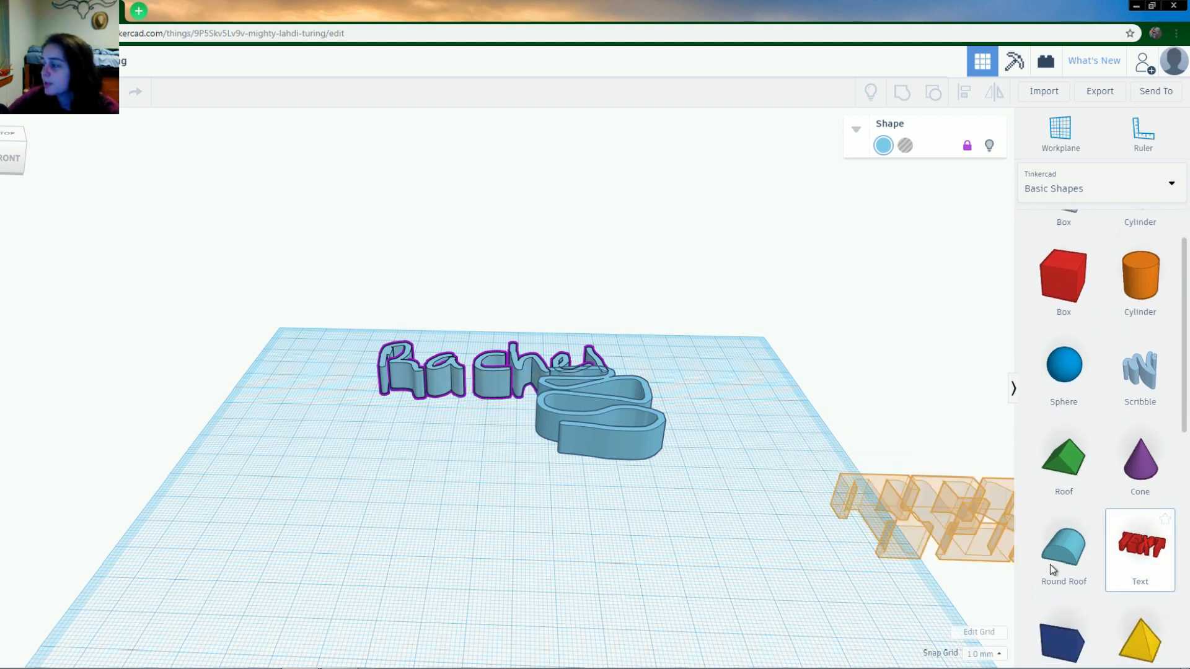
Step: Drop a Text shape and replace its wording with 'Hello!'
left_click(1139, 546)
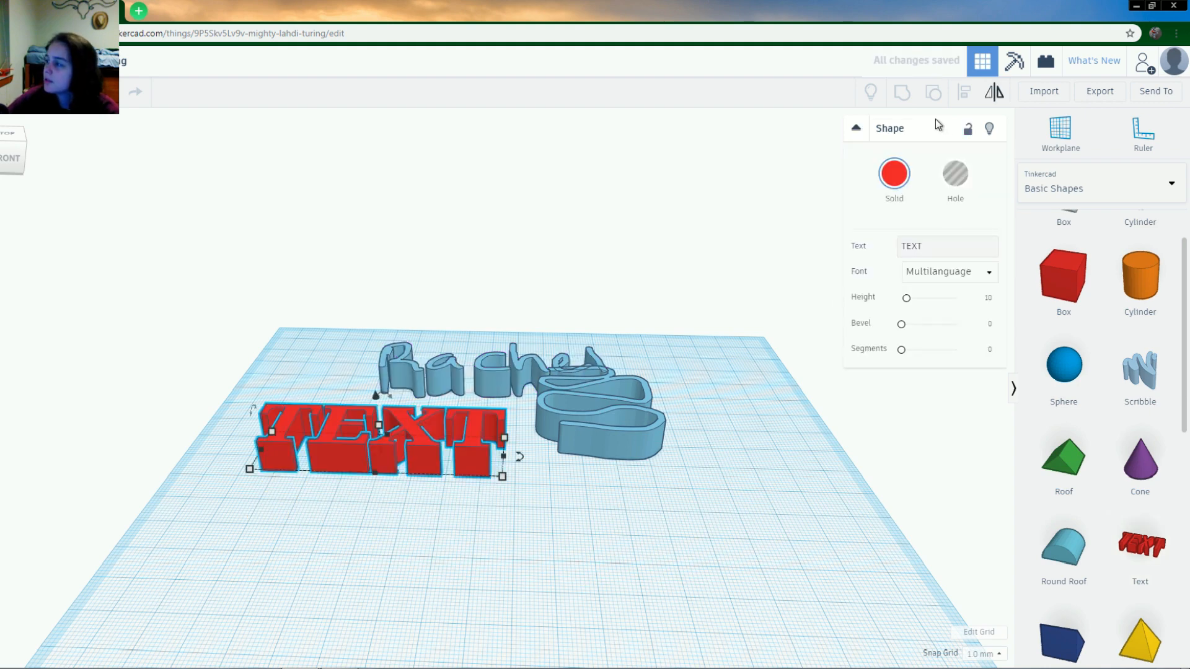
triple_click(947, 246)
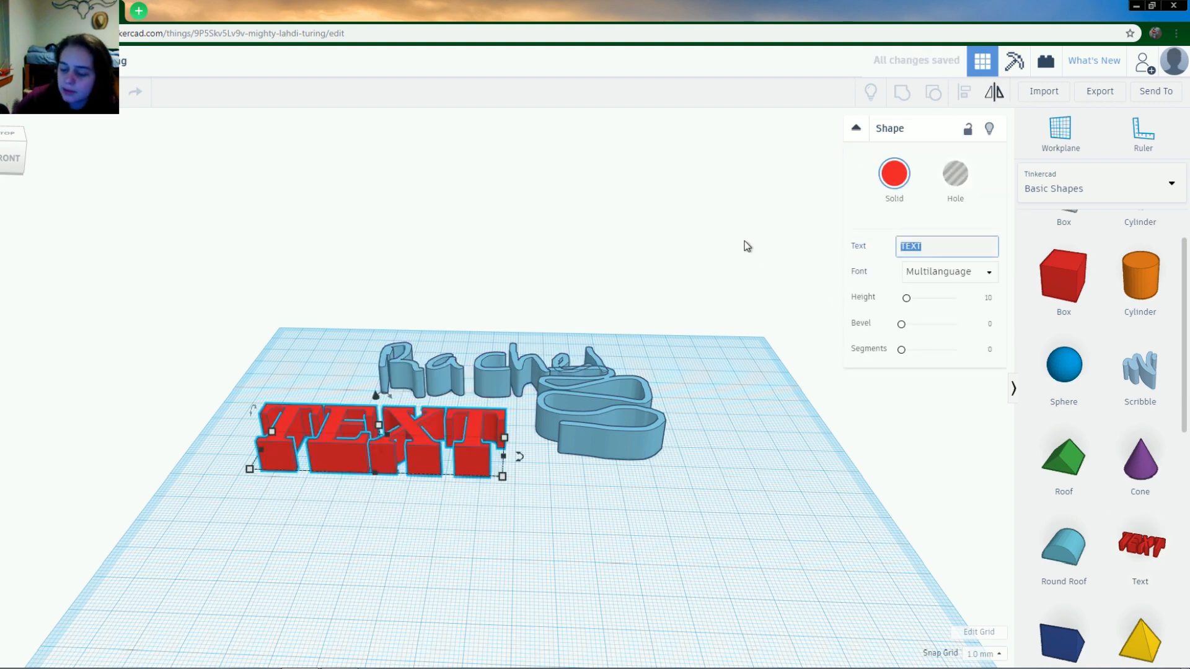
type("Hello!")
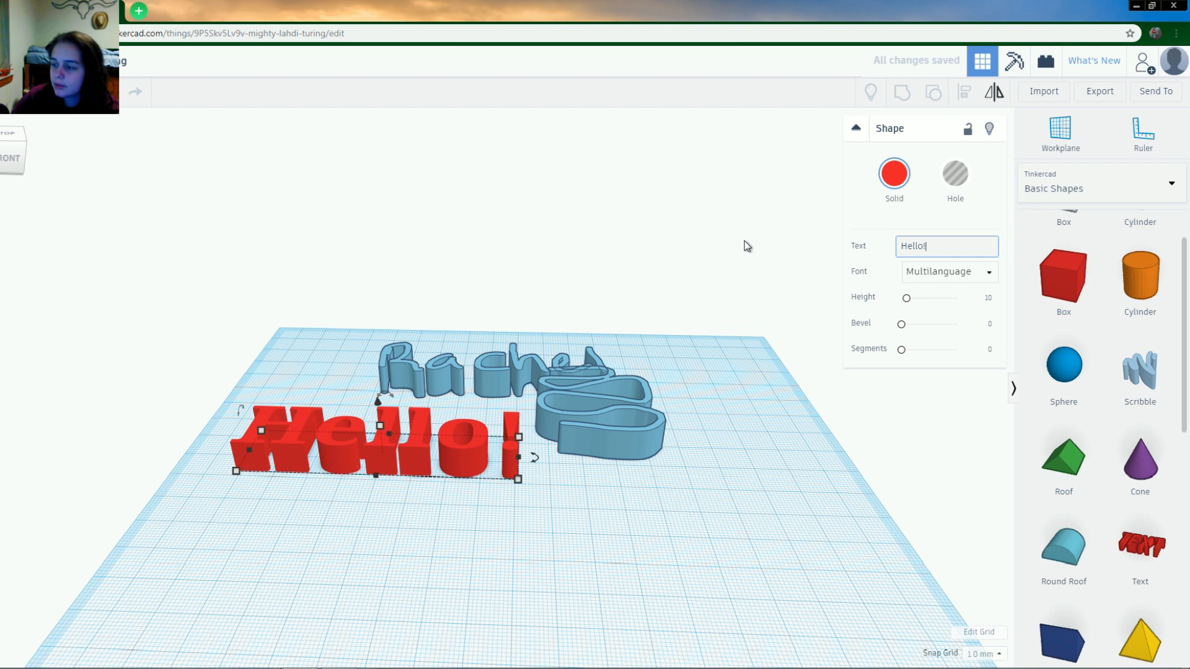
mouse_move(435, 593)
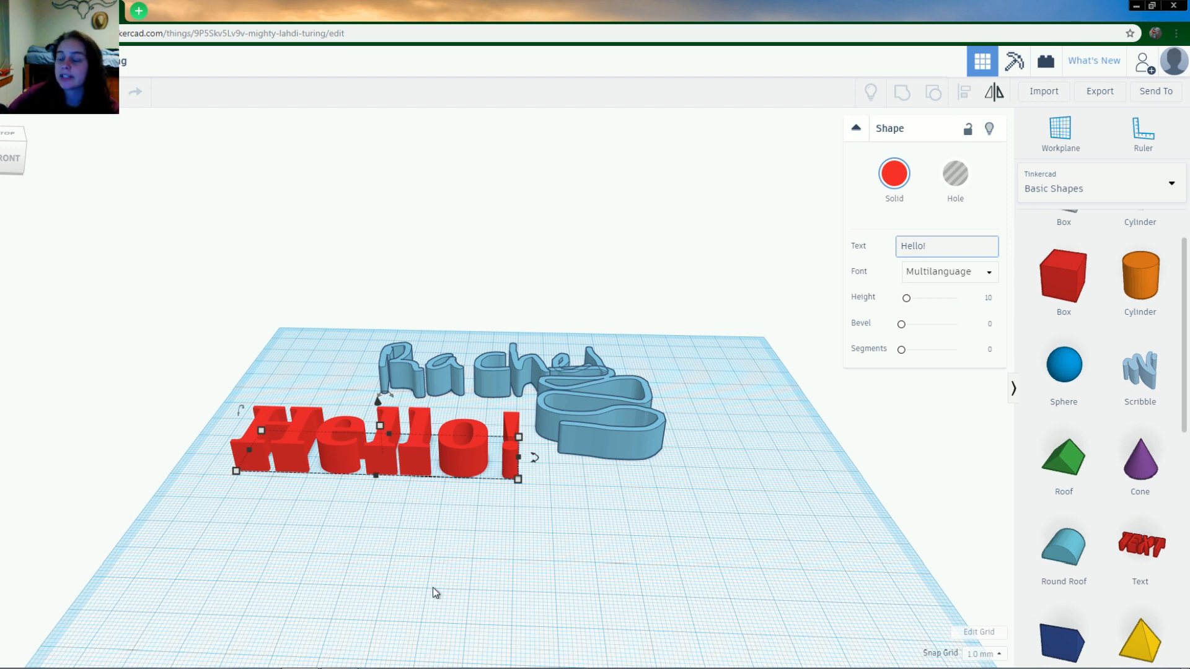
mouse_move(387, 380)
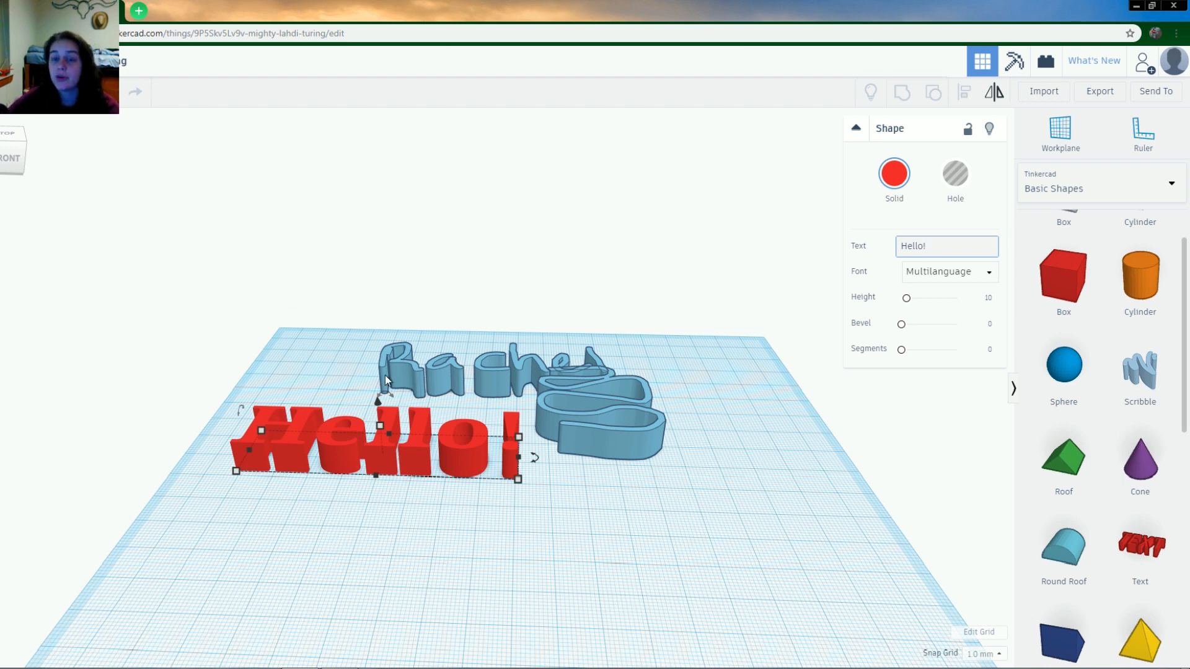
mouse_move(192, 519)
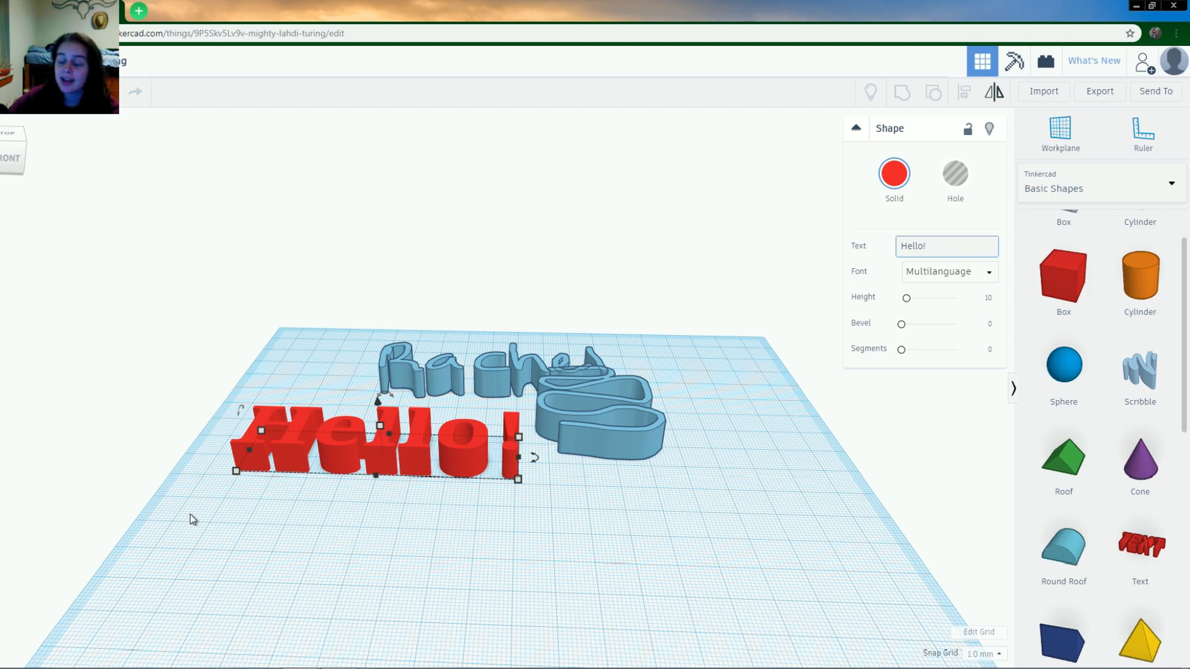